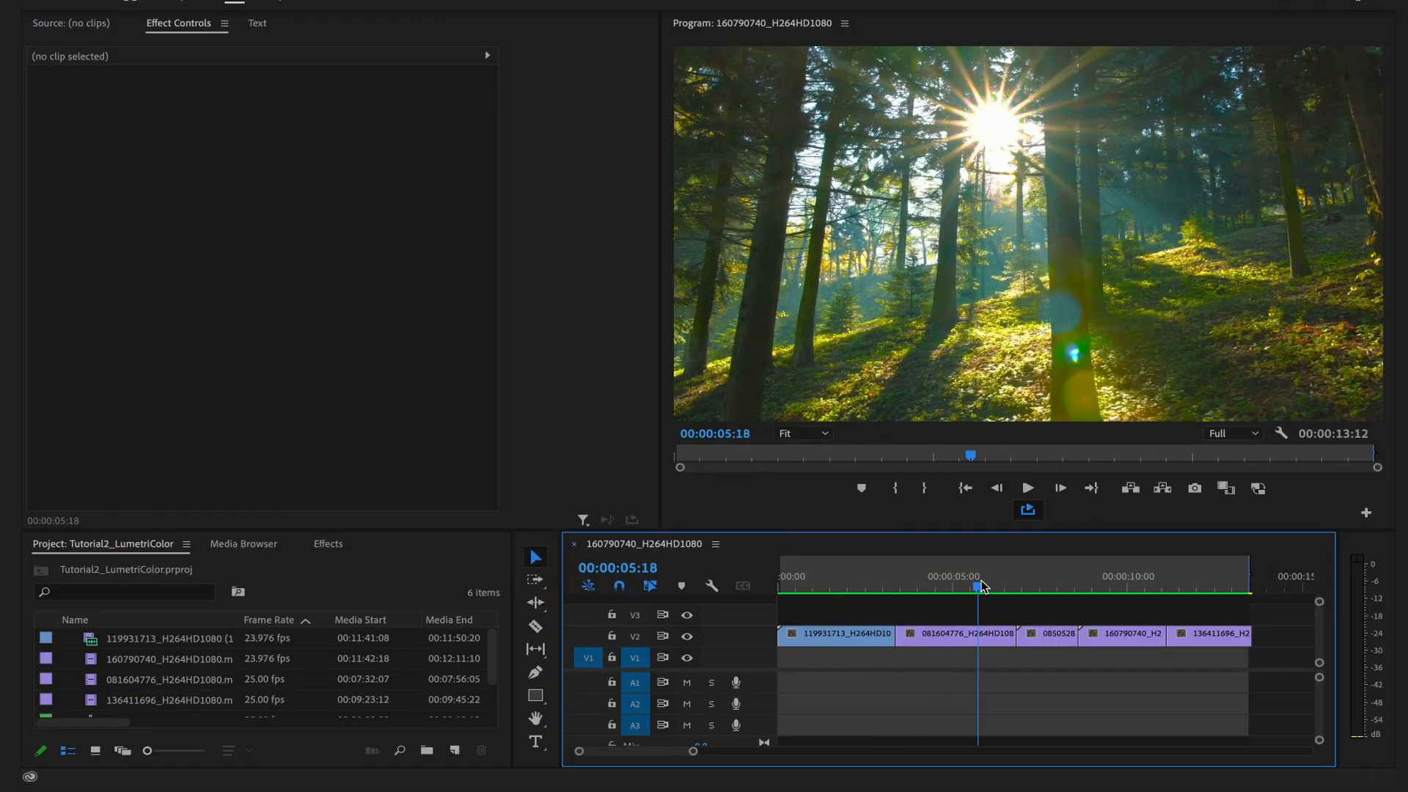
# Scrub to a later moment, then park the playhead back over the first desert clip.
pyautogui.click(1053, 588)
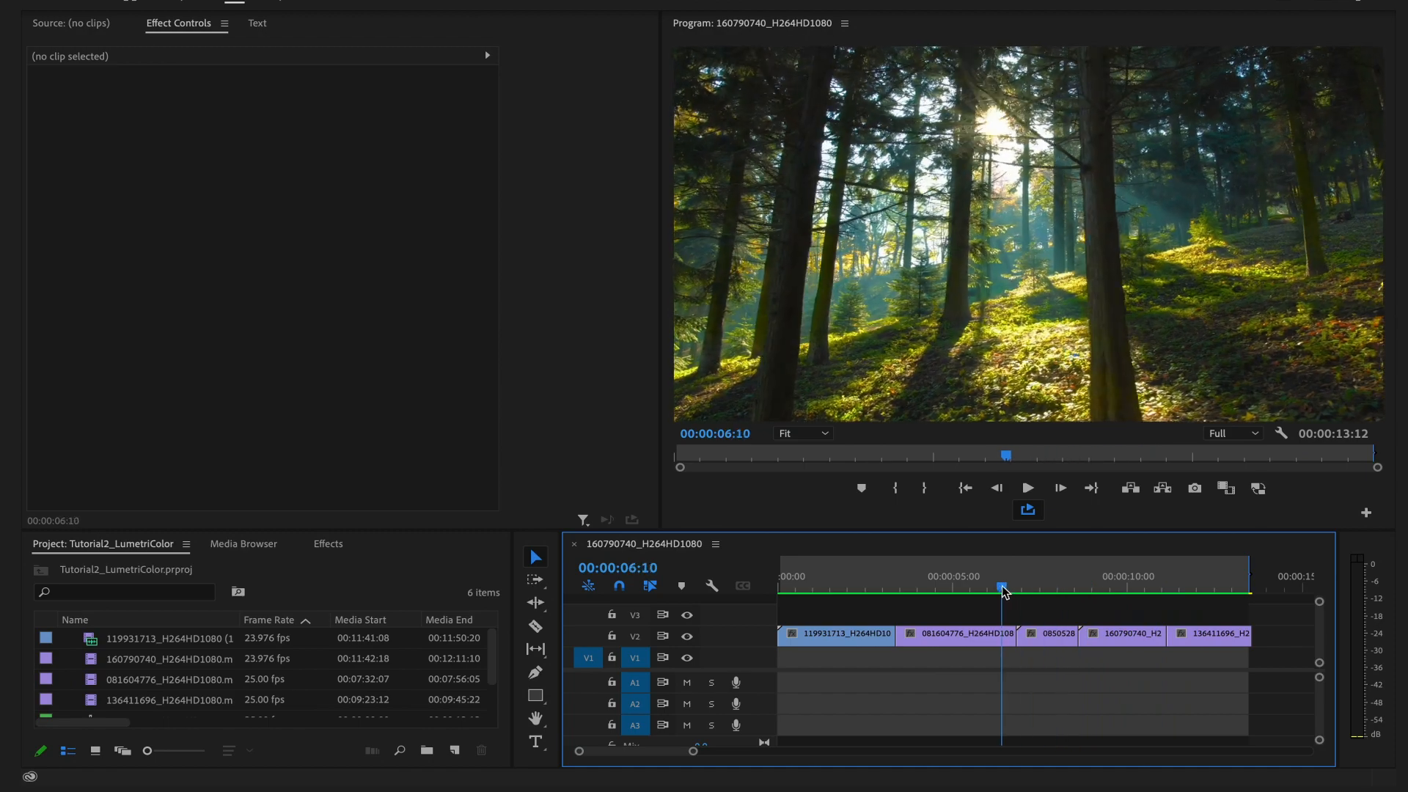
pyautogui.click(835, 587)
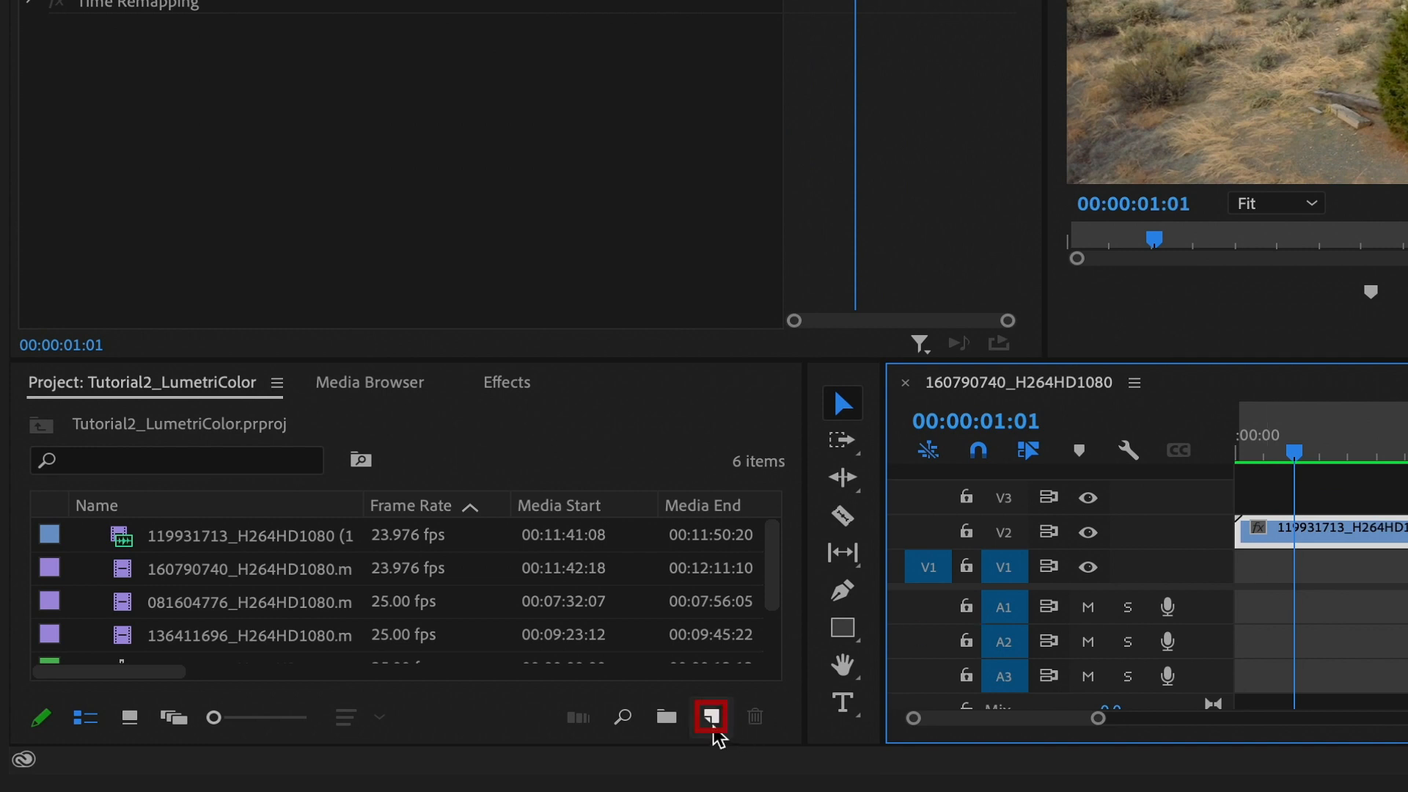
# Create a new 1920×1080 adjustment layer from the New Item list, accepting its video settings.
pyautogui.click(708, 716)
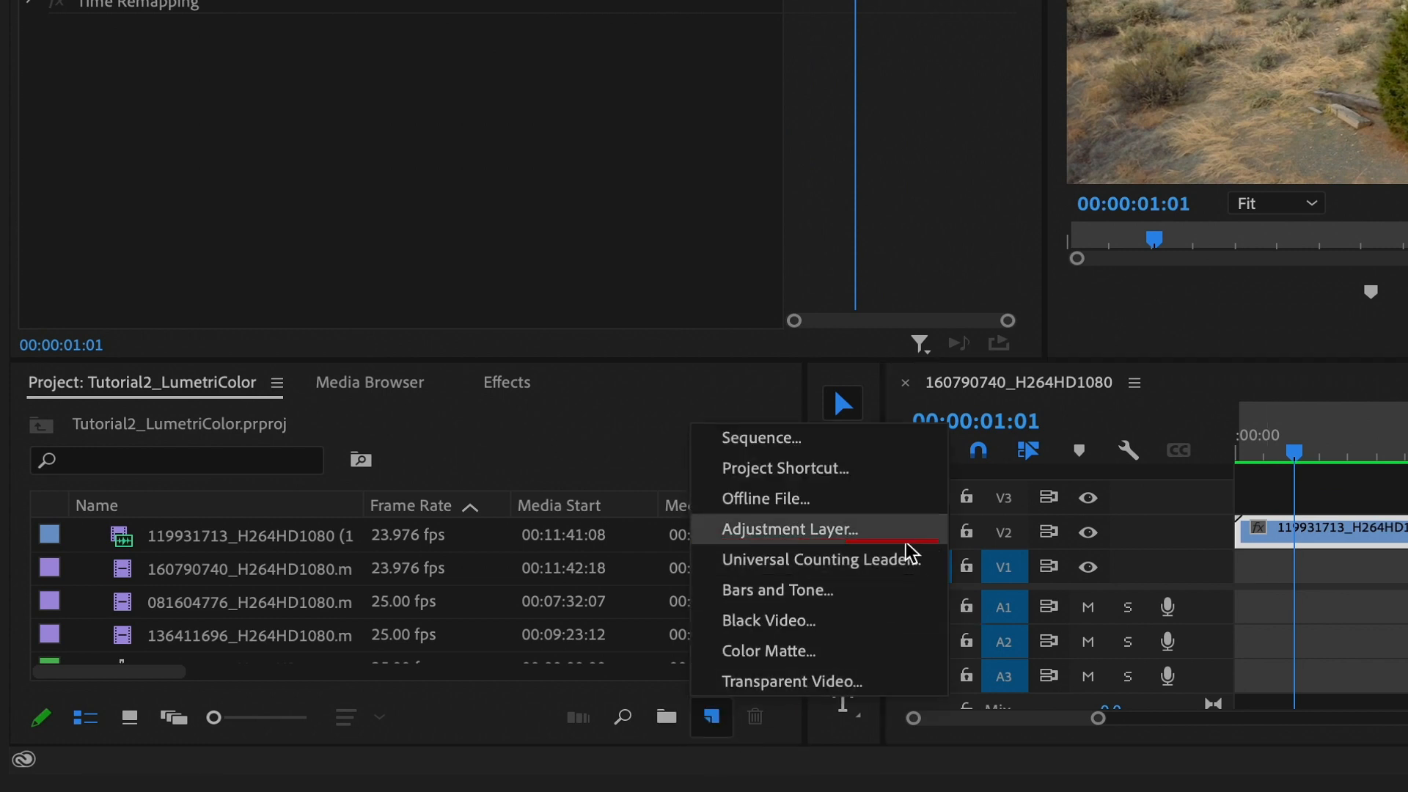
pyautogui.click(789, 528)
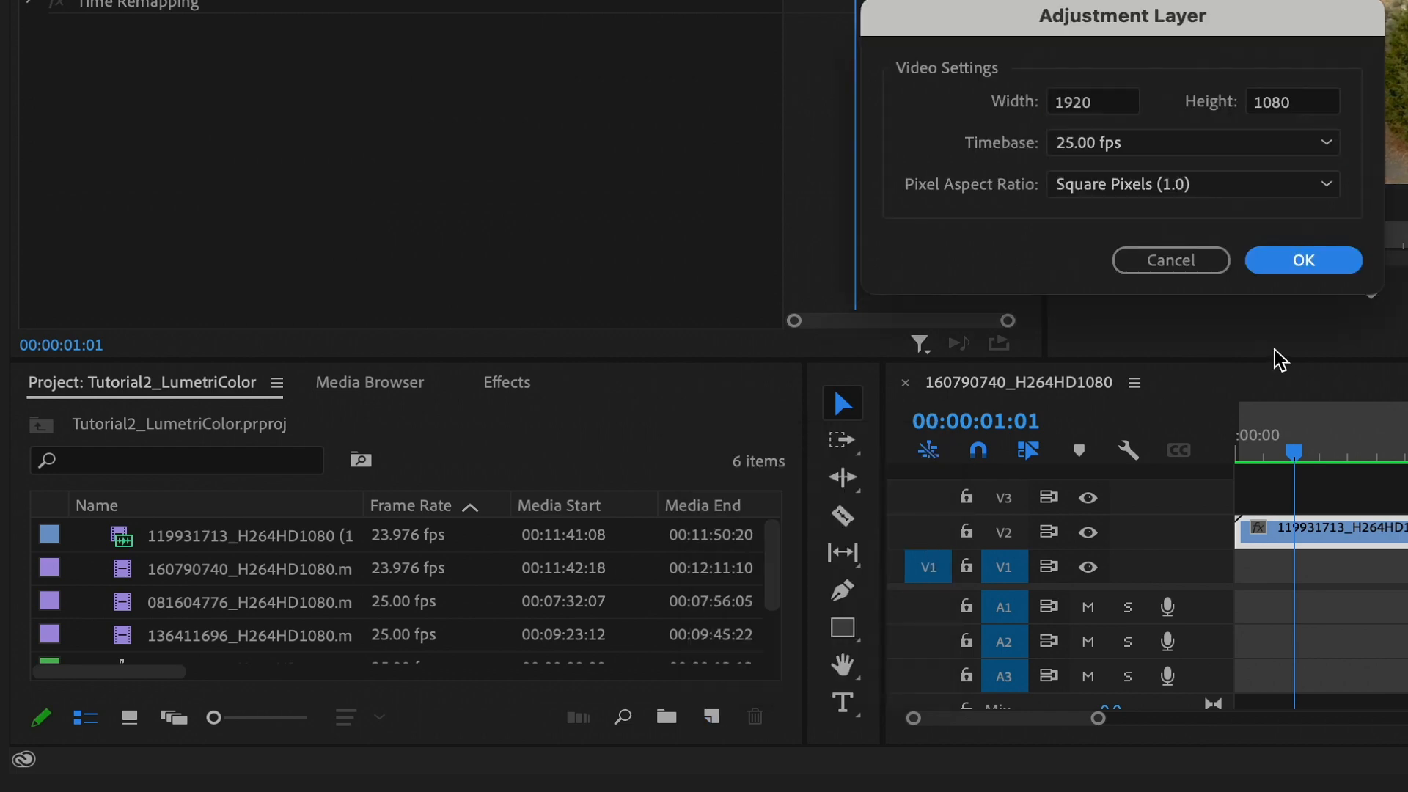
pyautogui.click(1302, 261)
pyautogui.write('lumetr')
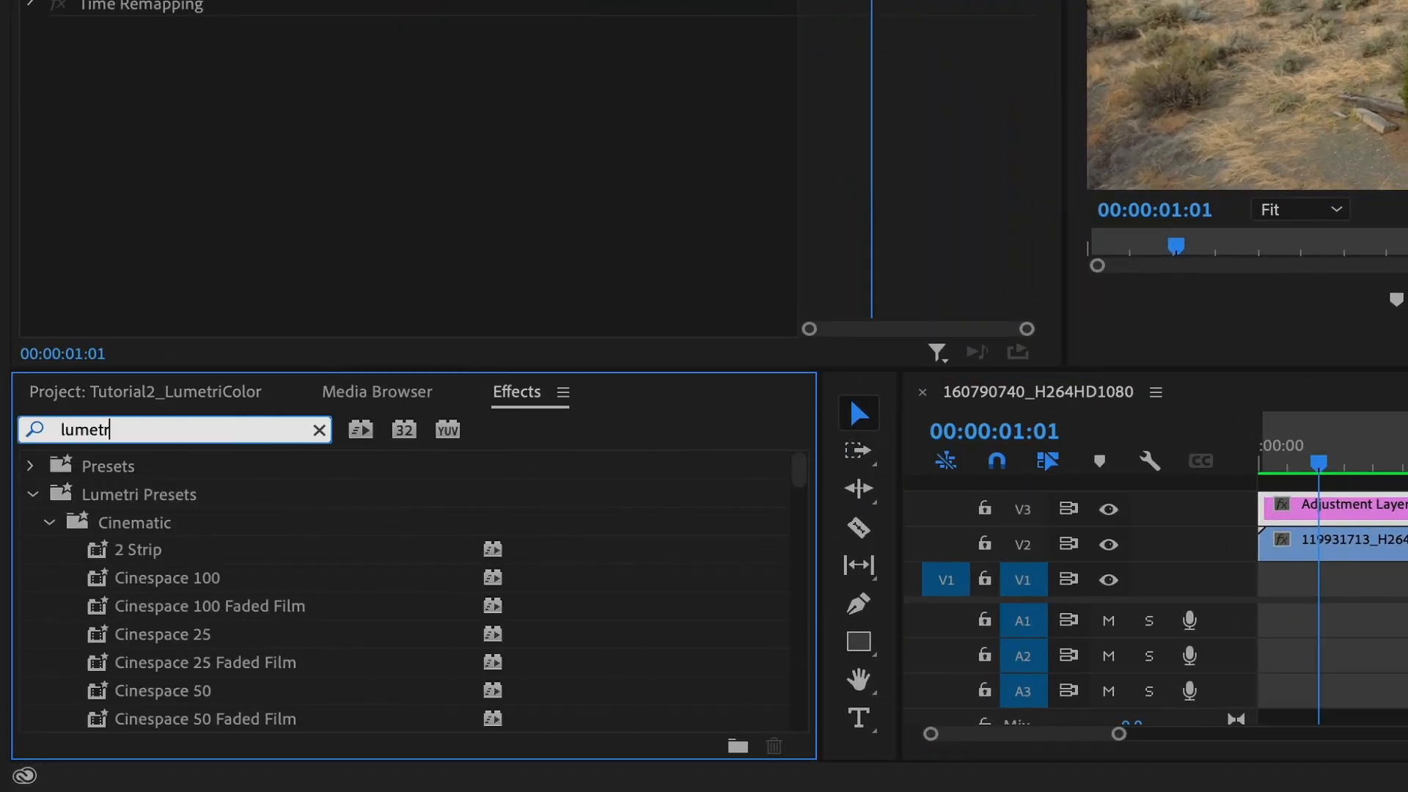
# Find Lumetri Color via the 'lumetri color' search, apply it to the adjustment layer and clear the search.
pyautogui.write('color')
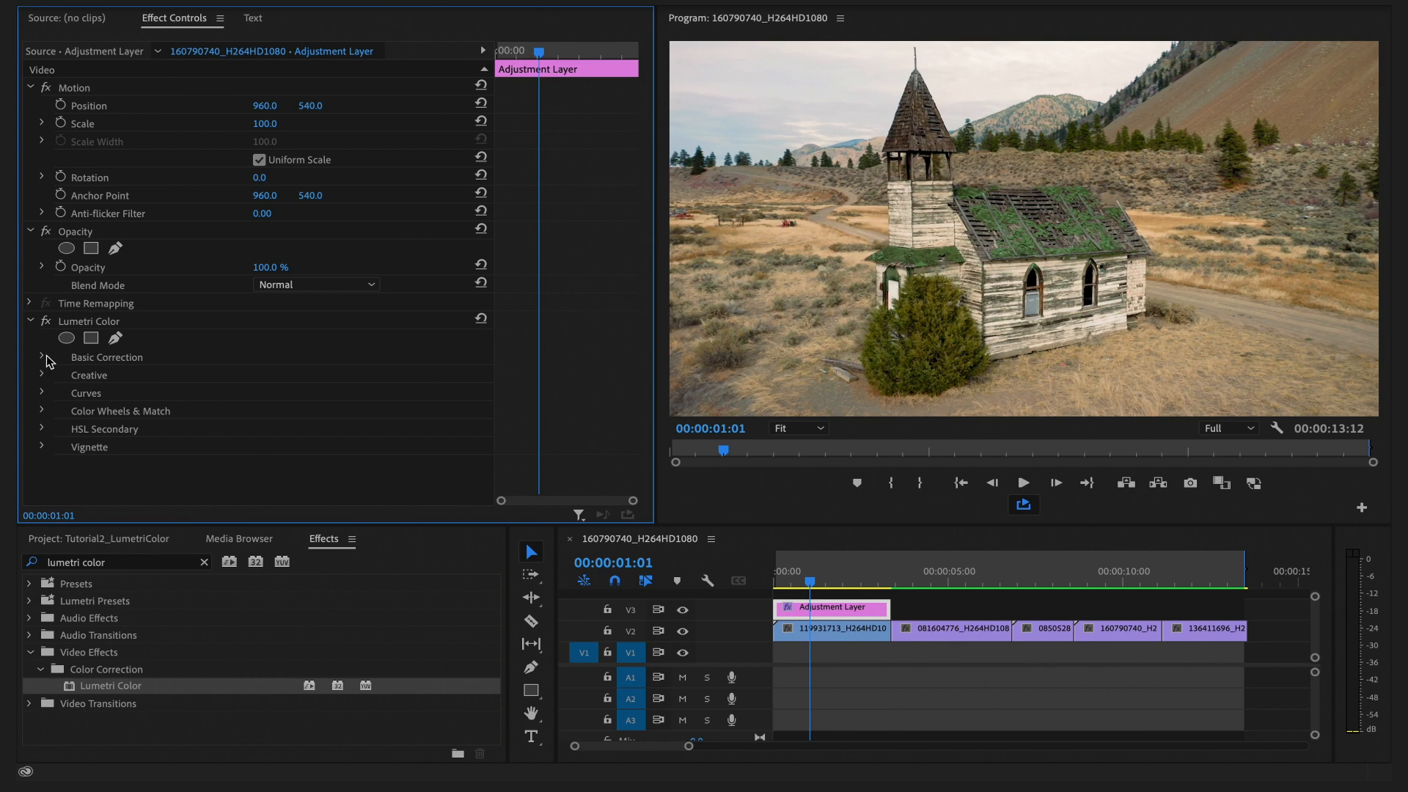
pyautogui.click(204, 562)
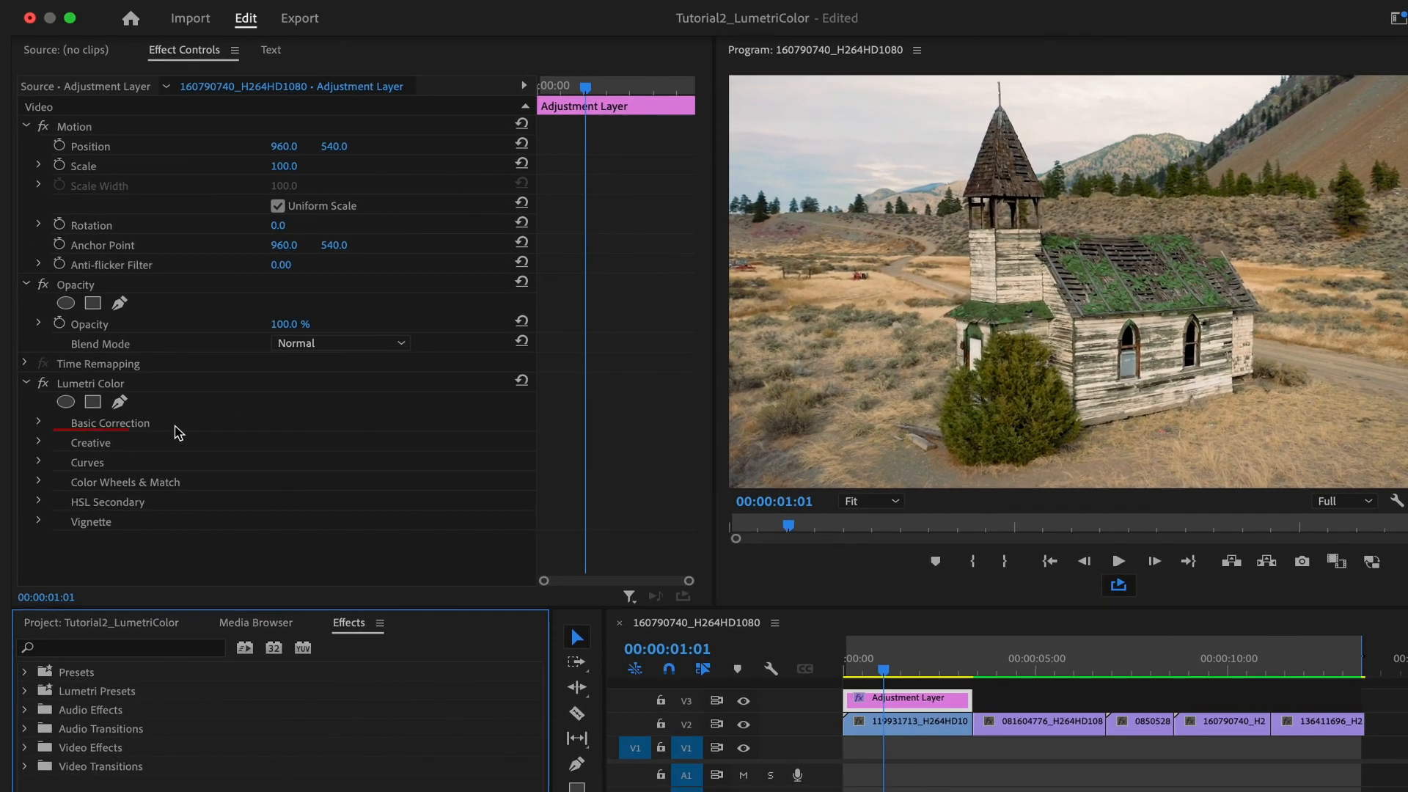
# Set Basic Correction temperature -18.3, saturation 81, contrast 19, highlights 3, shadows -10, whites -13, and compare with V3 hidden.
pyautogui.click(38, 422)
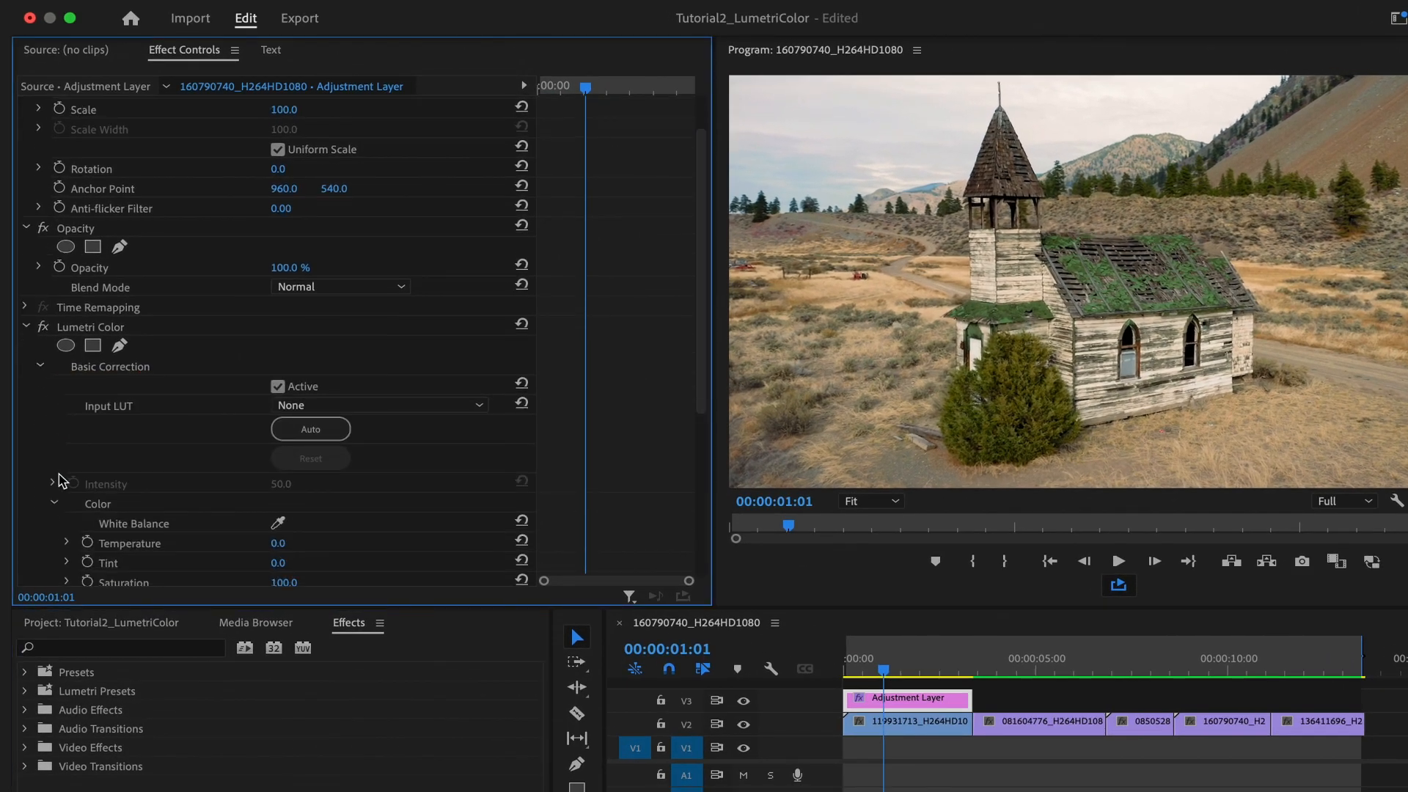
pyautogui.scroll(-3)
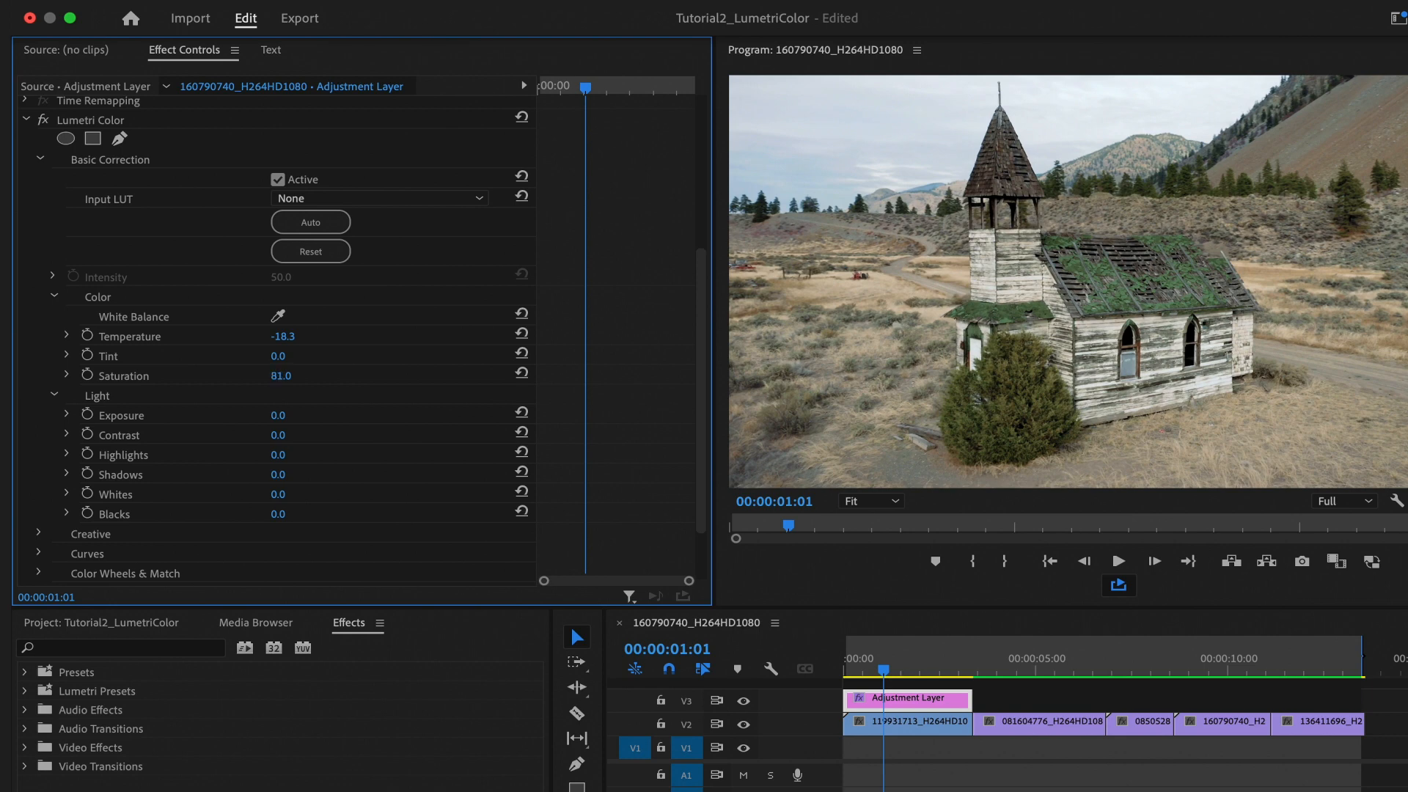
pyautogui.moveTo(110, 430)
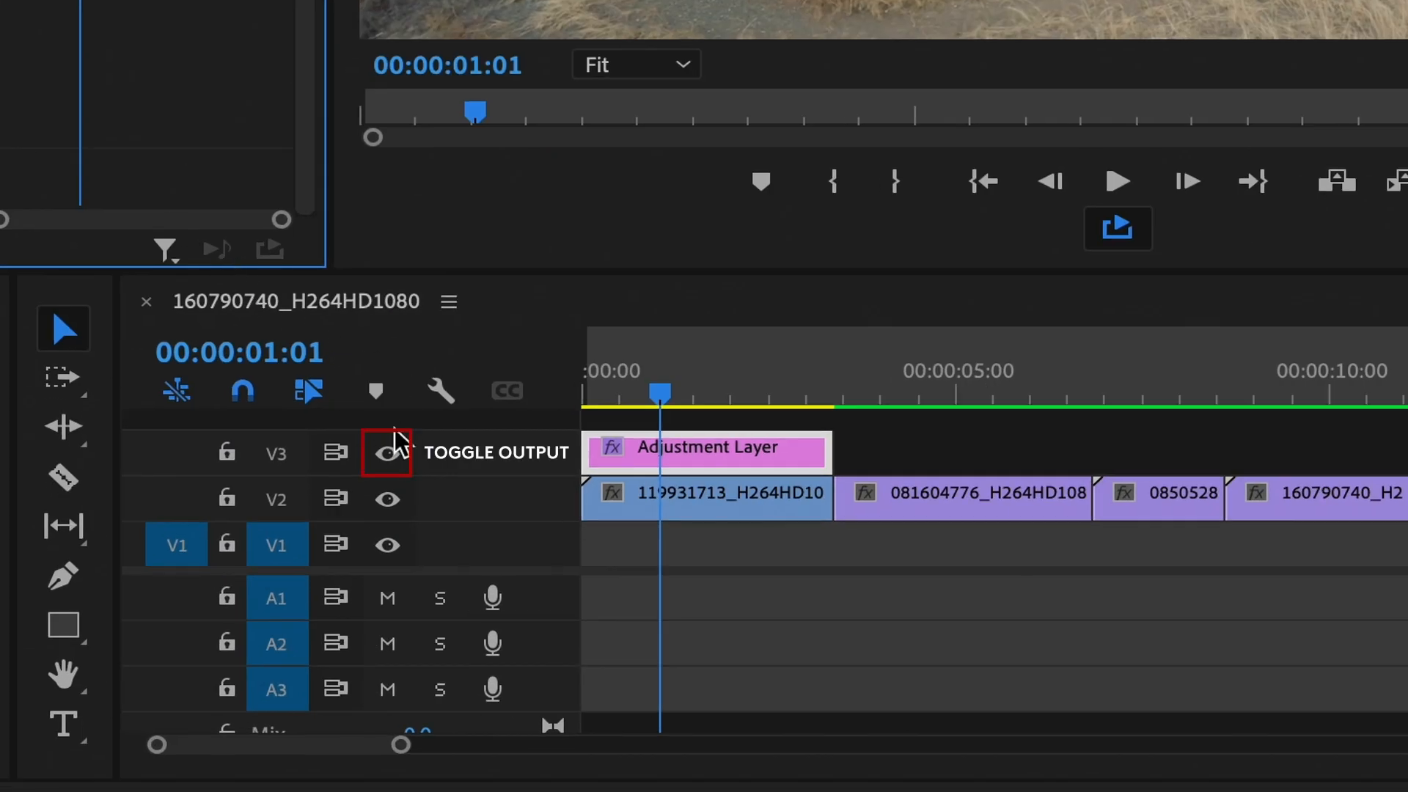
pyautogui.click(387, 452)
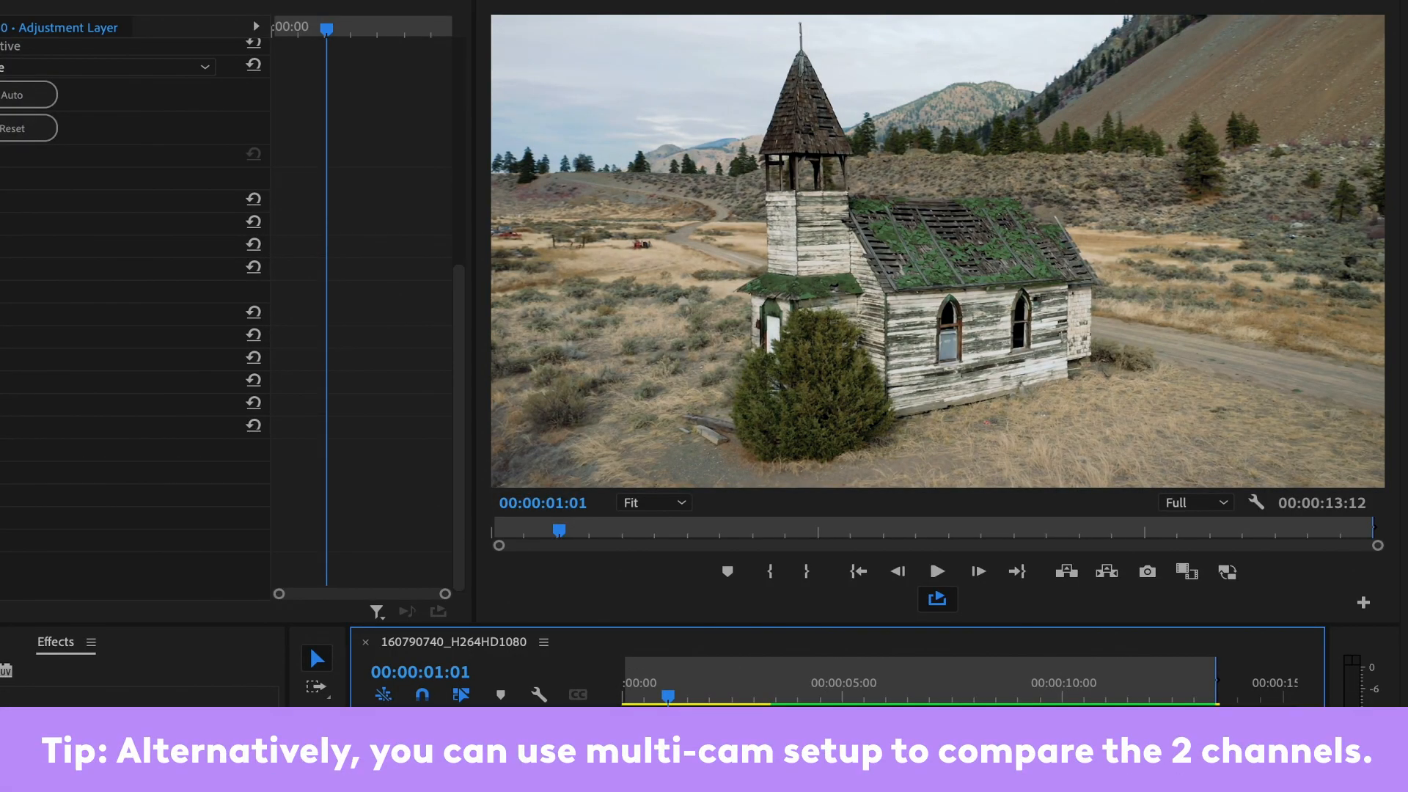
pyautogui.moveTo(247, 625)
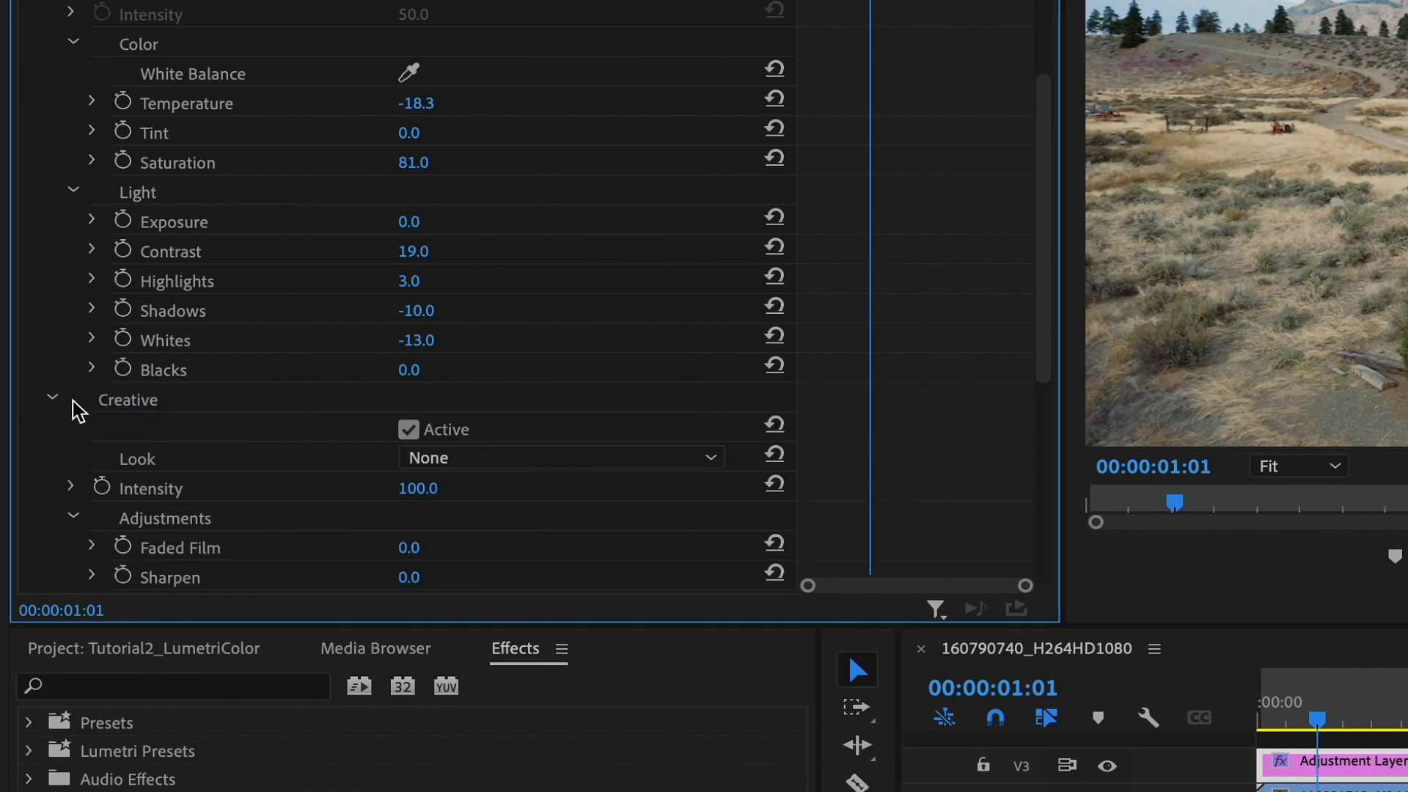
# Lower Creative vibrance to -16.9 and move down toward the Curves section.
pyautogui.scroll(-3)
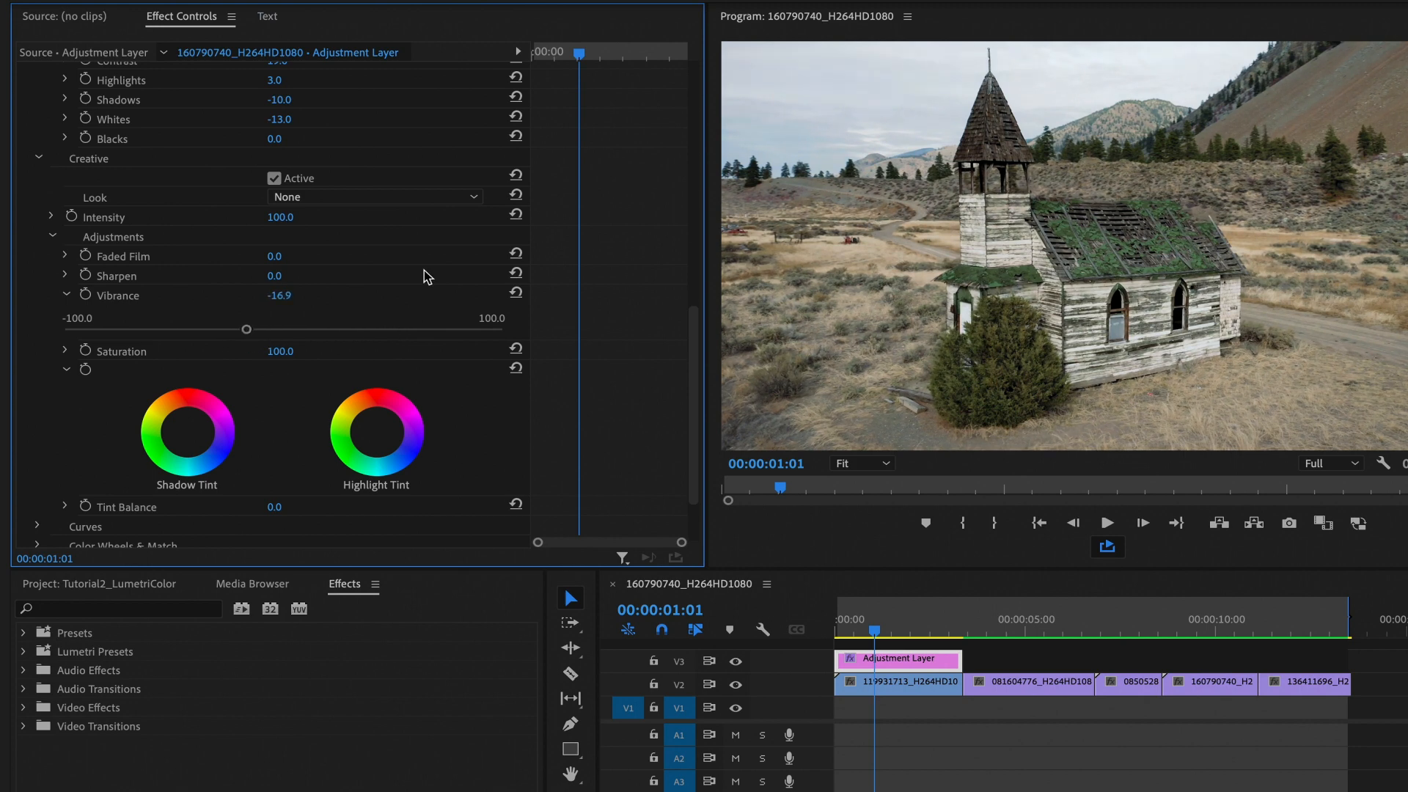
pyautogui.scroll(-3)
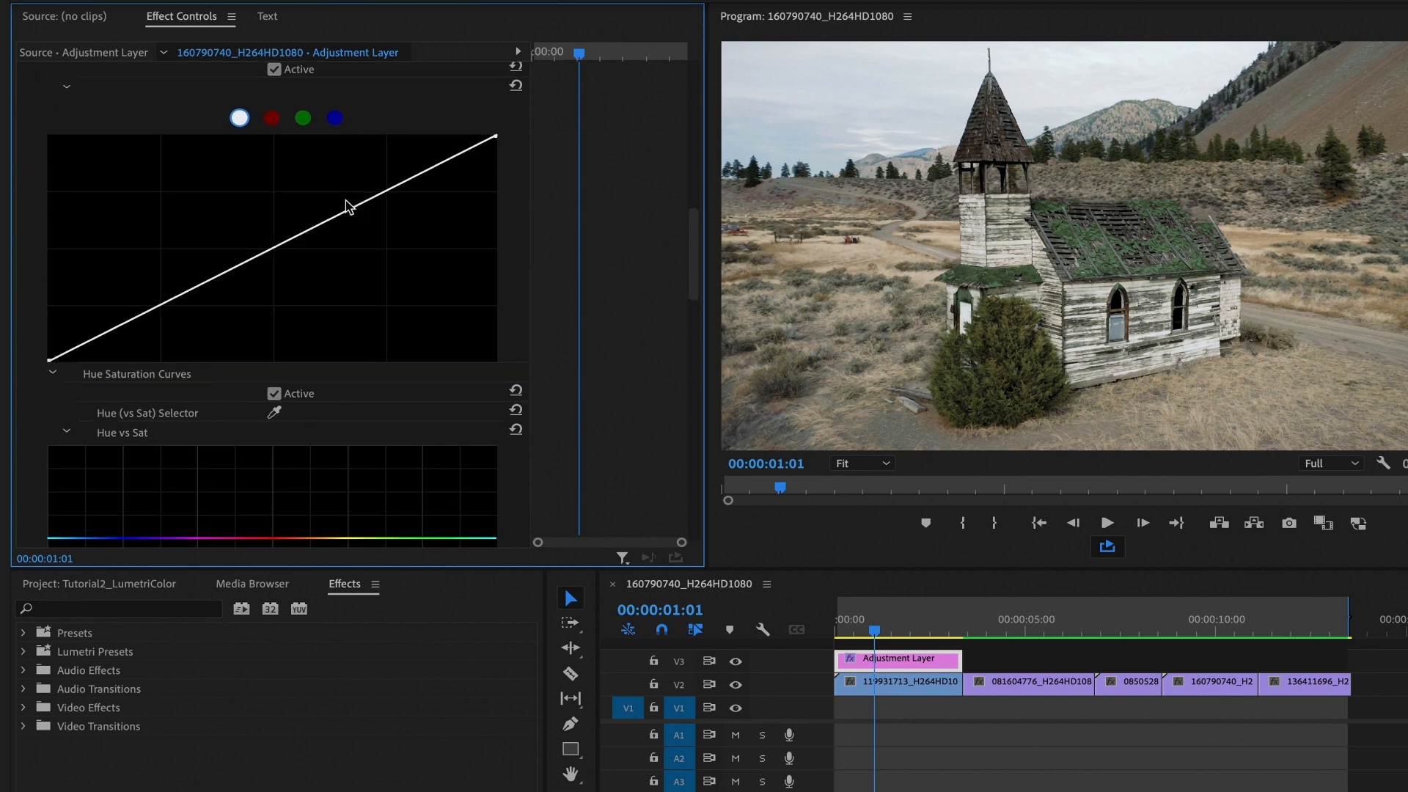
# Bend the master RGB curve into an S: midtones pulled down, upper highlights lifted.
pyautogui.scroll(3)
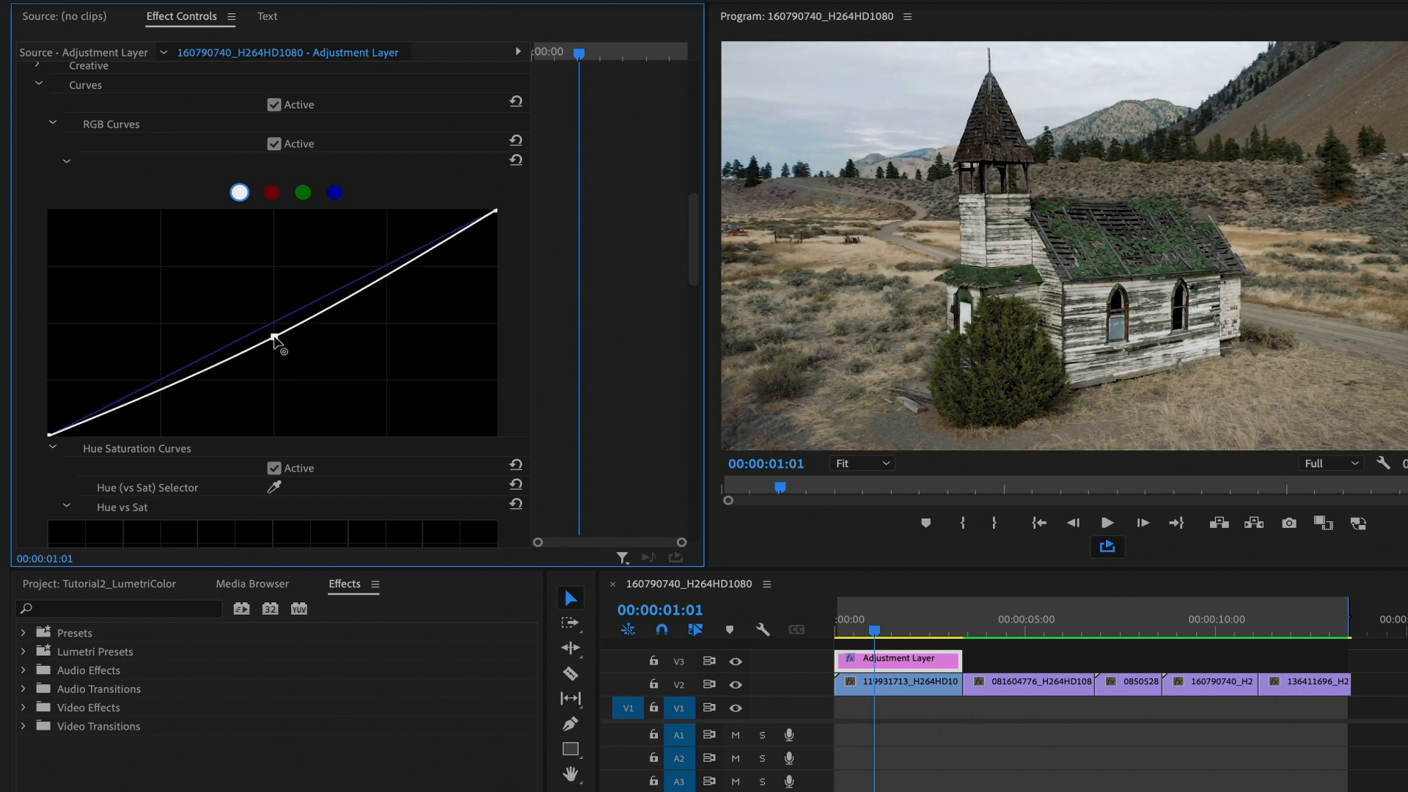
pyautogui.moveTo(278, 346); pyautogui.dragTo(436, 236)
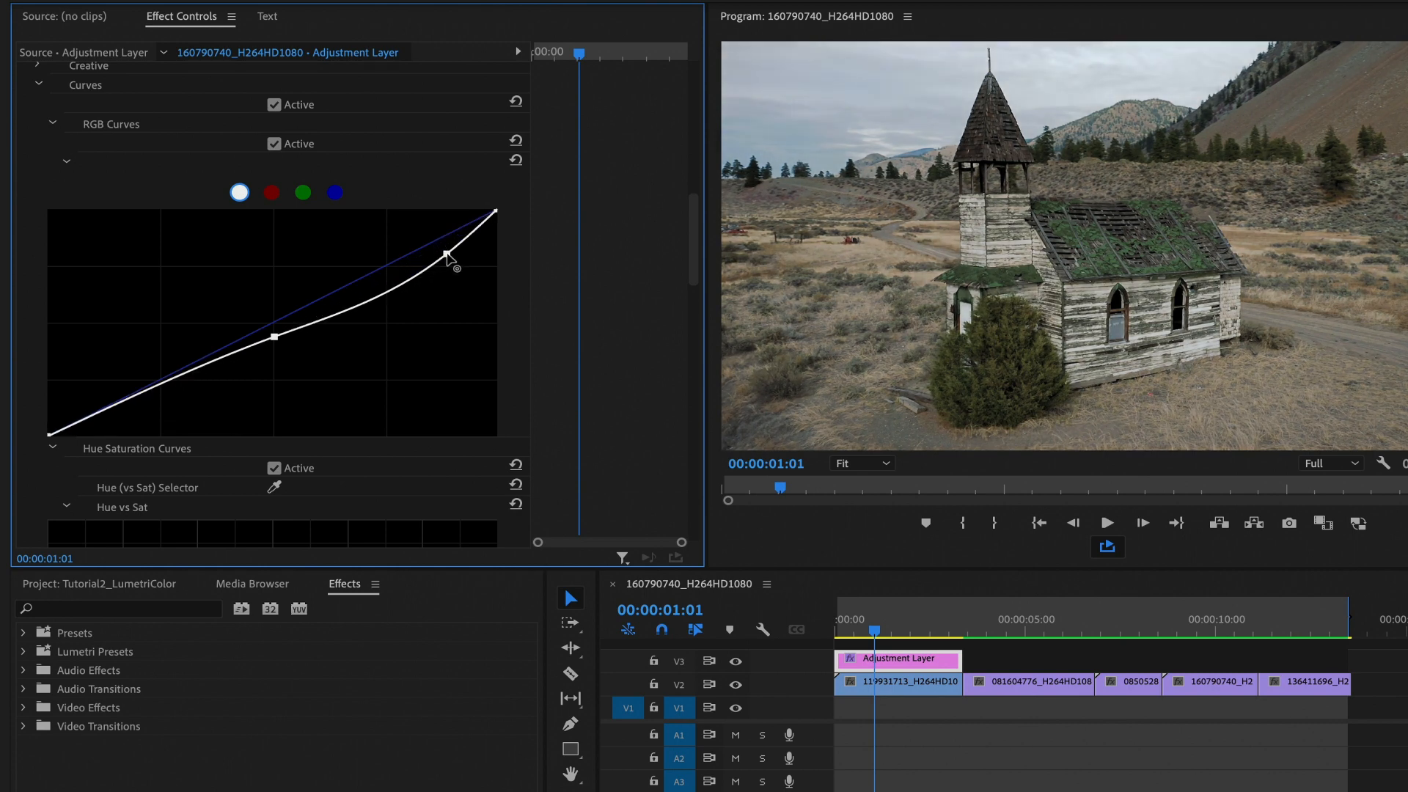
pyautogui.moveTo(453, 261); pyautogui.dragTo(465, 223)
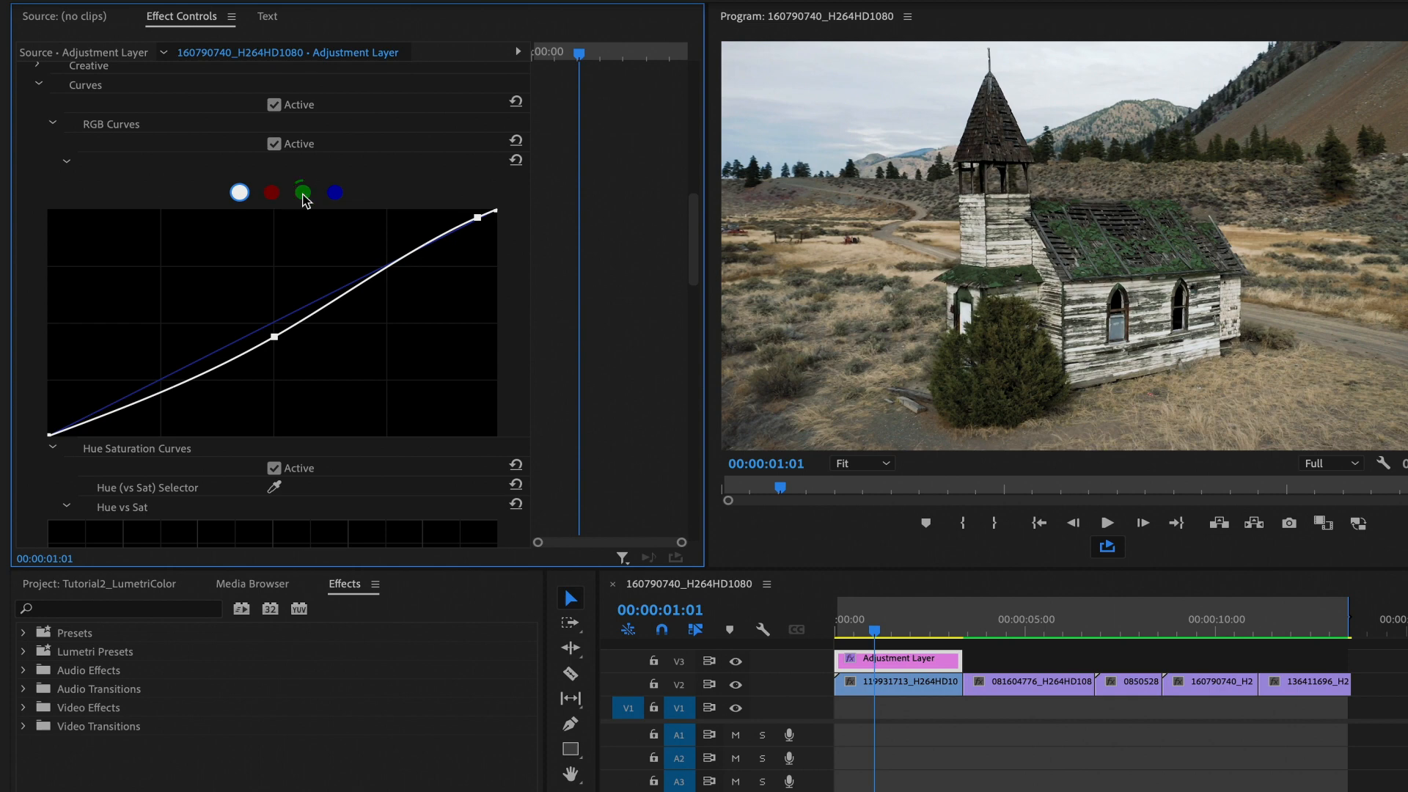
# Nudge the green and red channel curves and raise the blue curve for a colder tint.
pyautogui.click(302, 191)
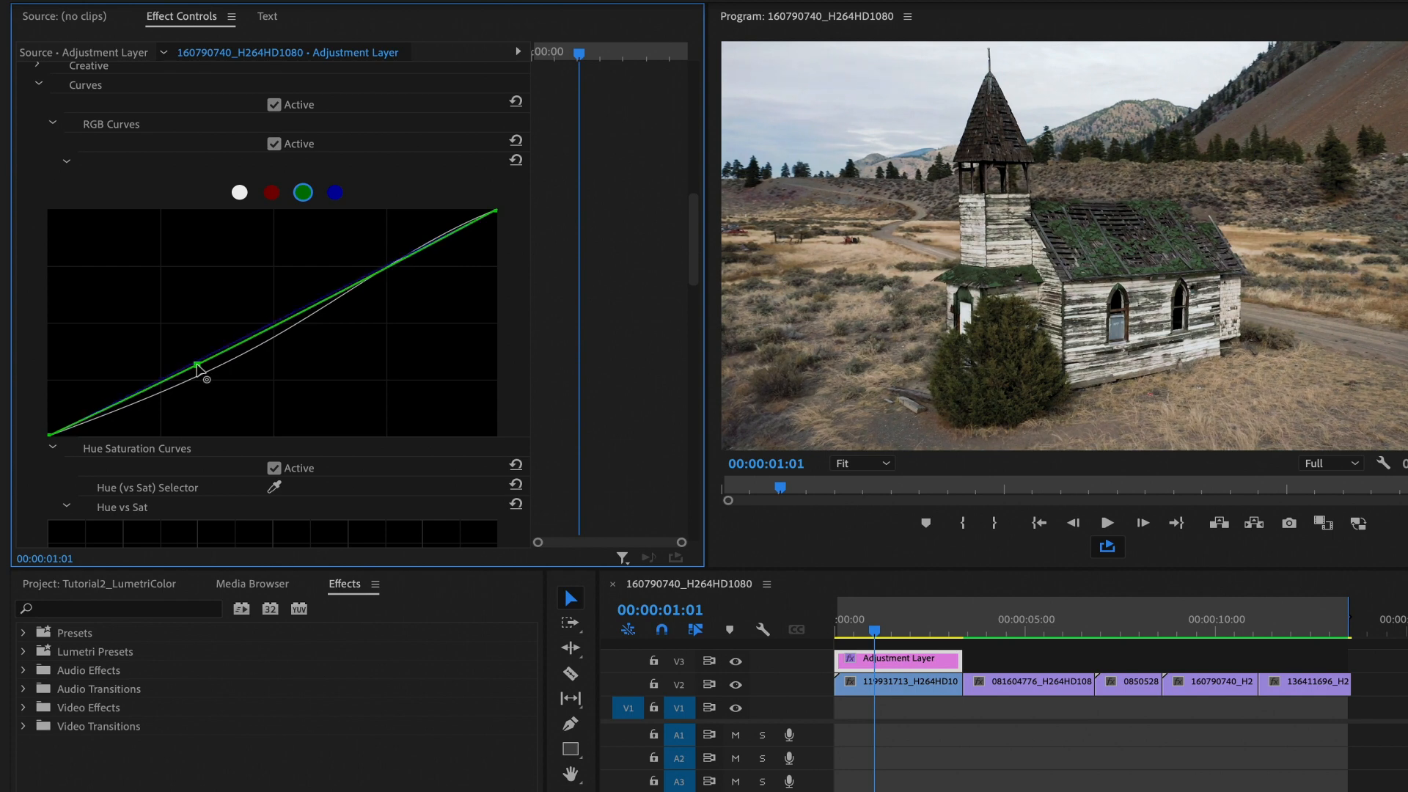
pyautogui.moveTo(198, 372); pyautogui.dragTo(337, 285)
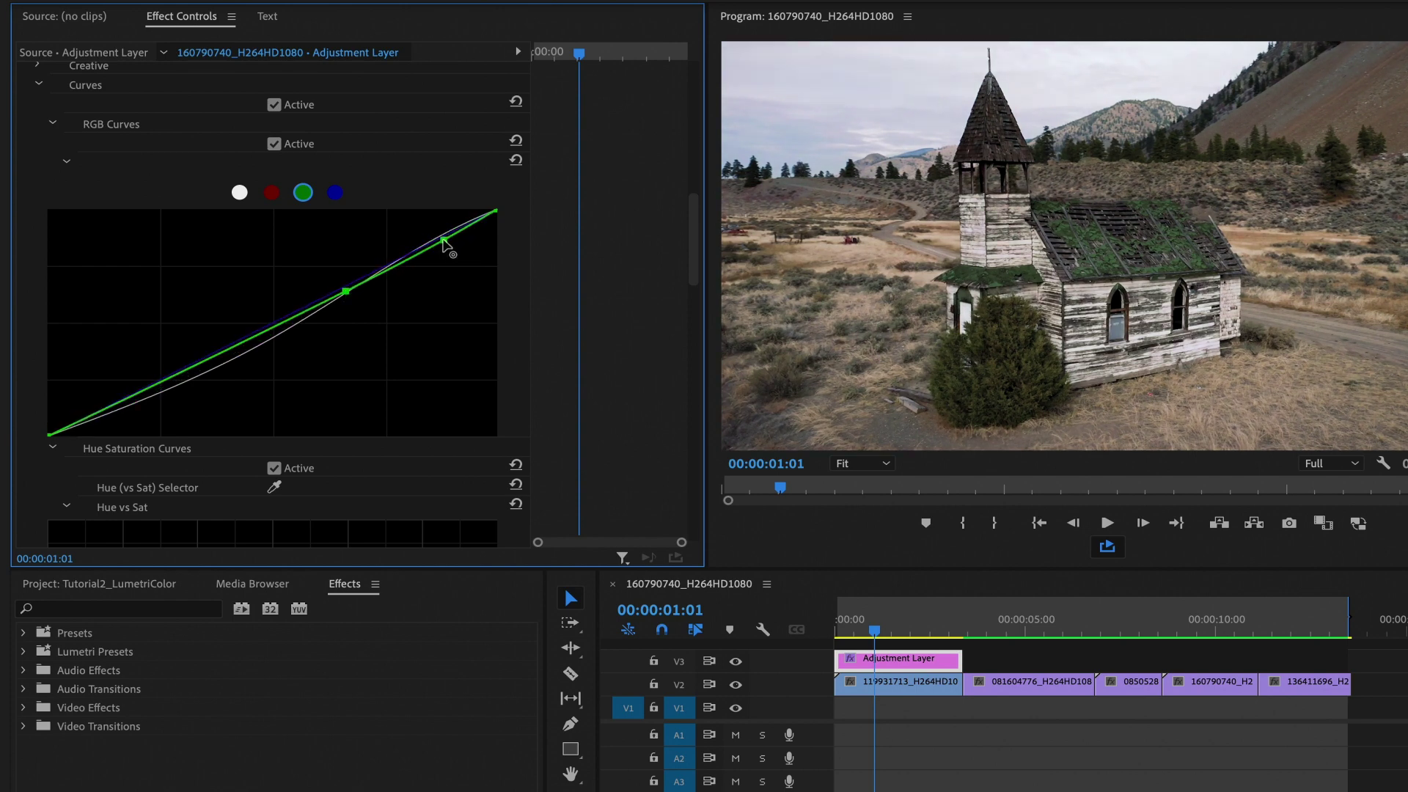
pyautogui.click(271, 193)
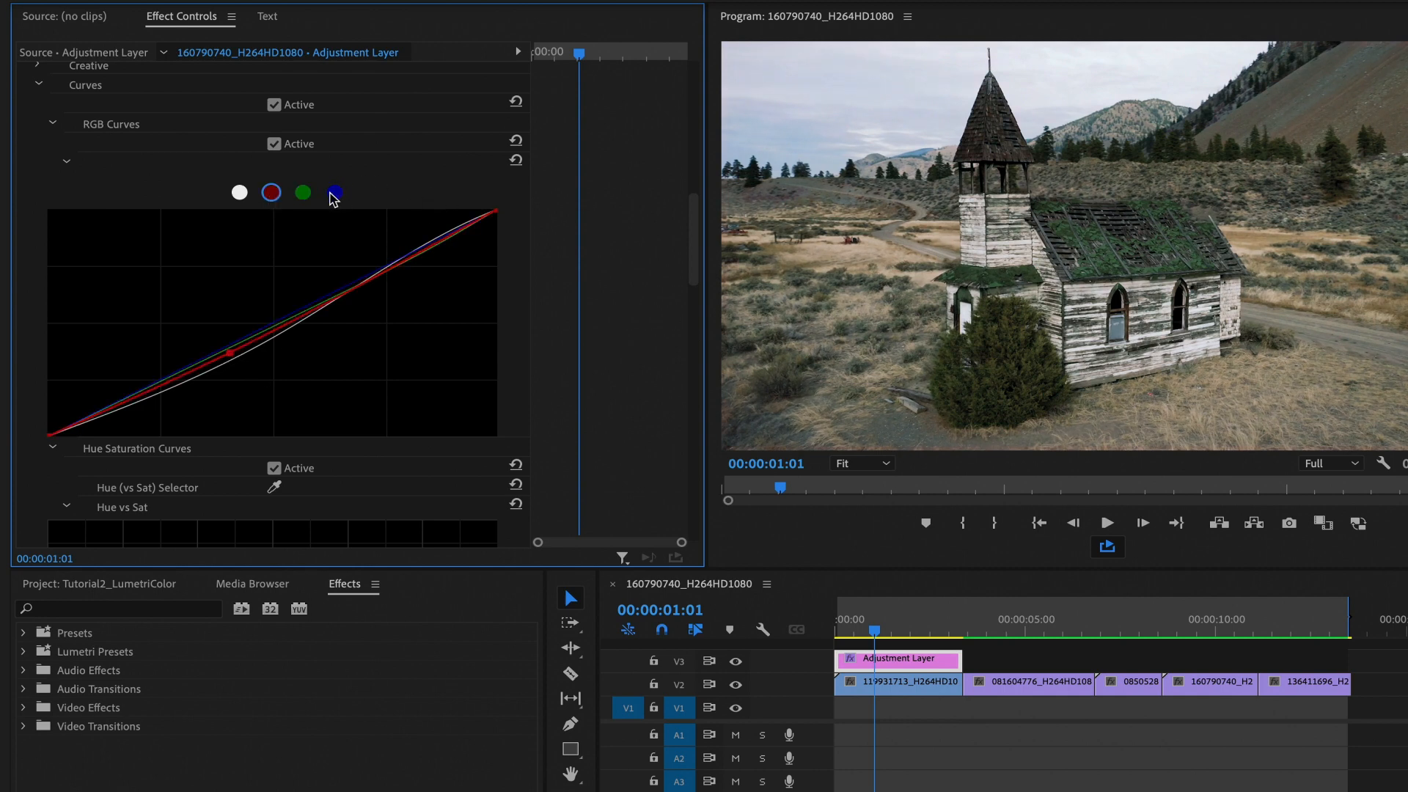
pyautogui.click(335, 192)
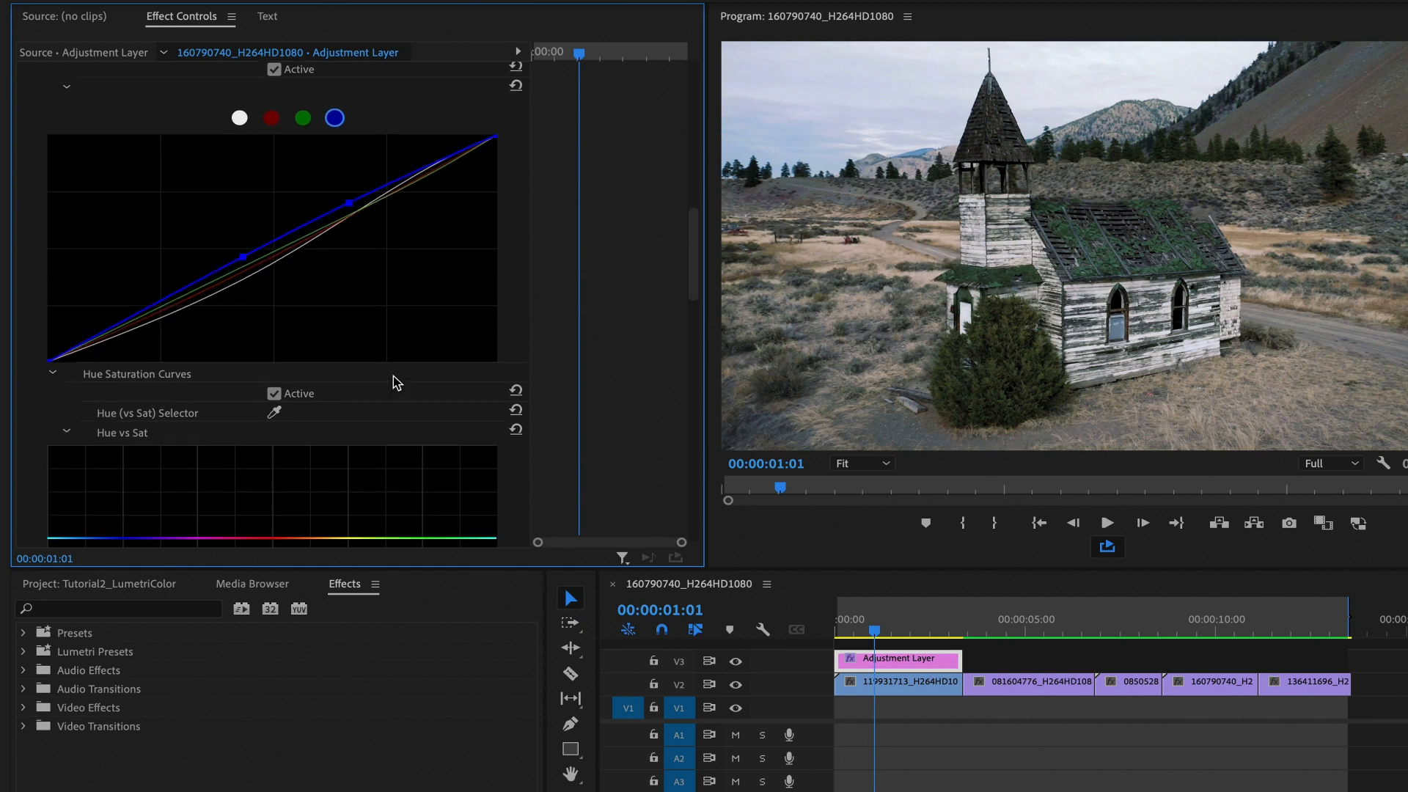
pyautogui.click(735, 685)
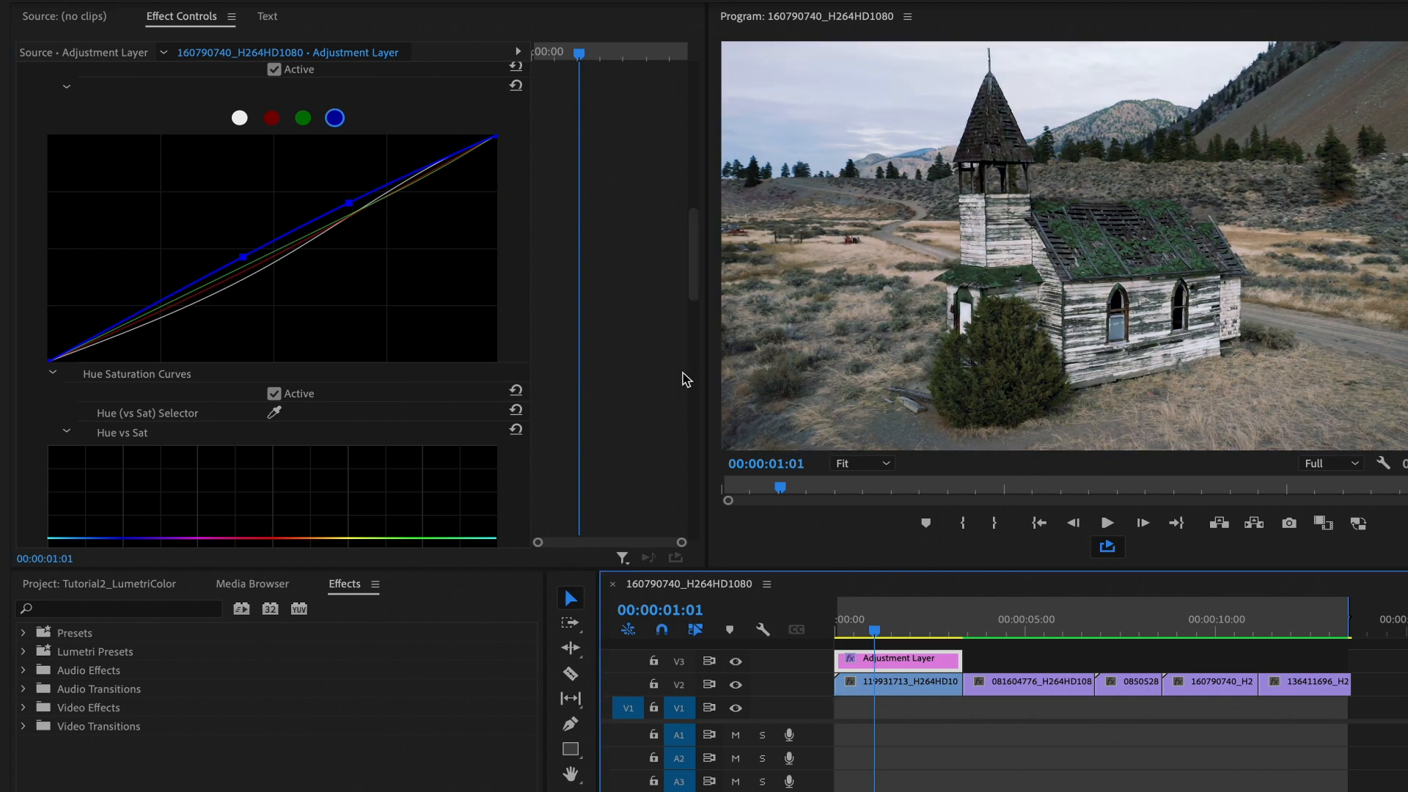
pyautogui.scroll(3)
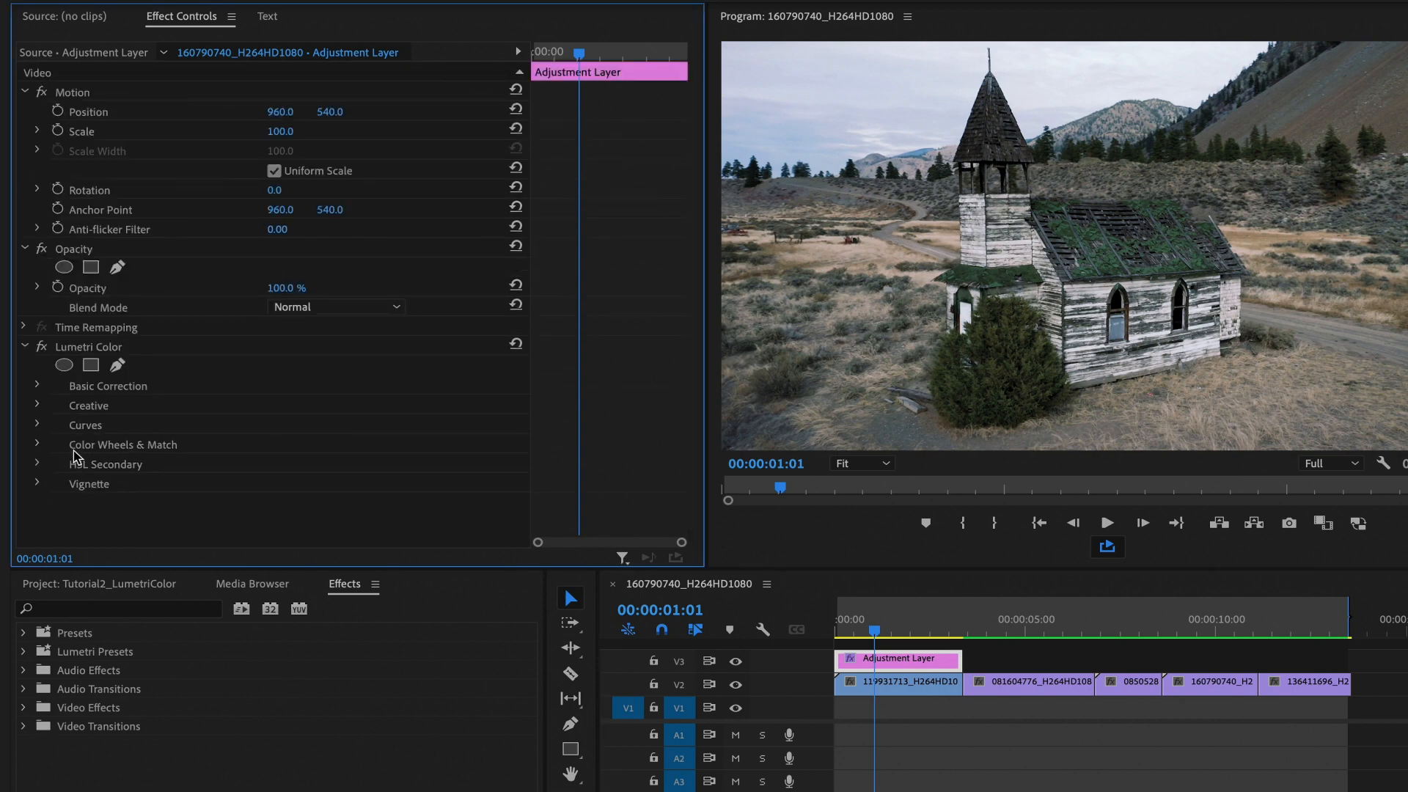
pyautogui.moveTo(201, 454)
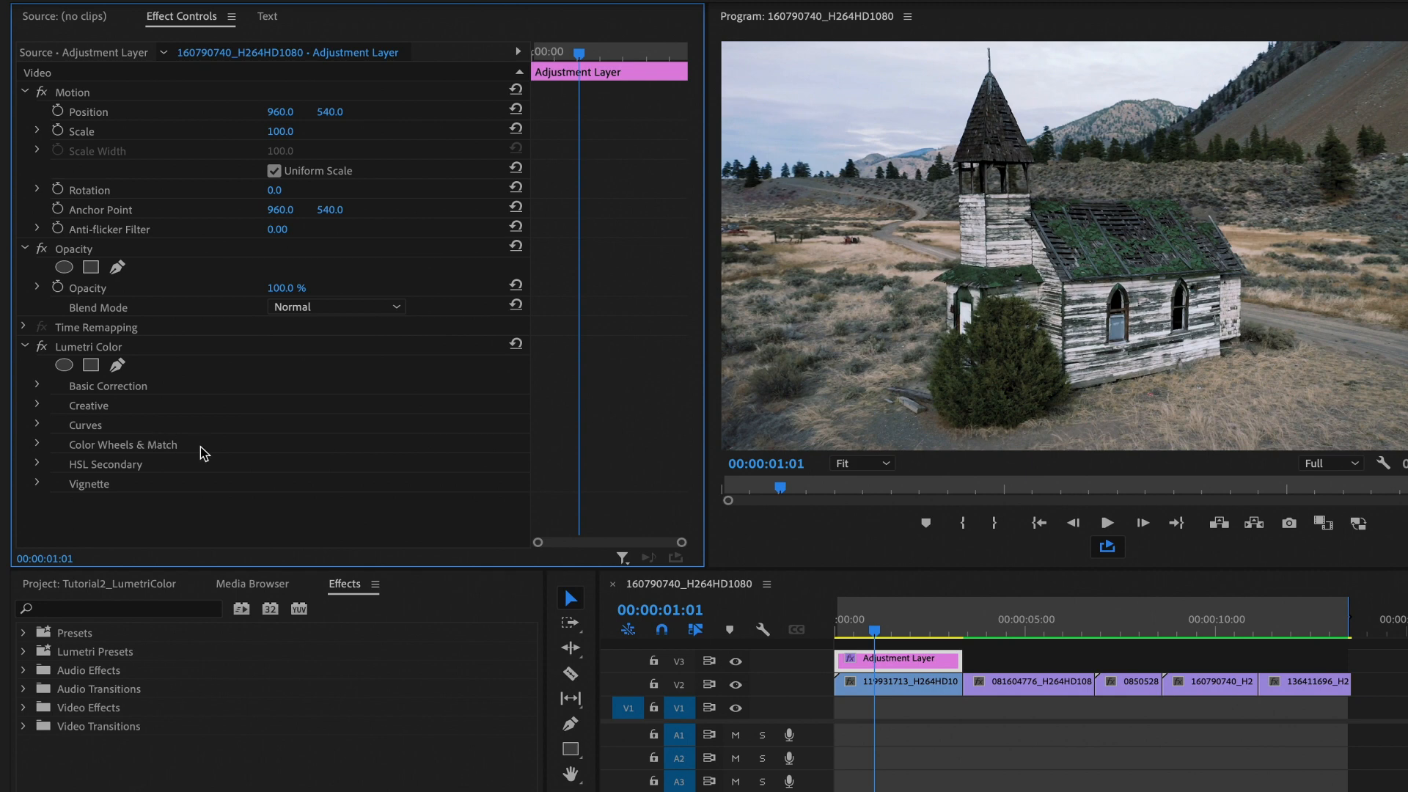
# Expand the HSL Secondary section to reach its colour key controls.
pyautogui.click(37, 465)
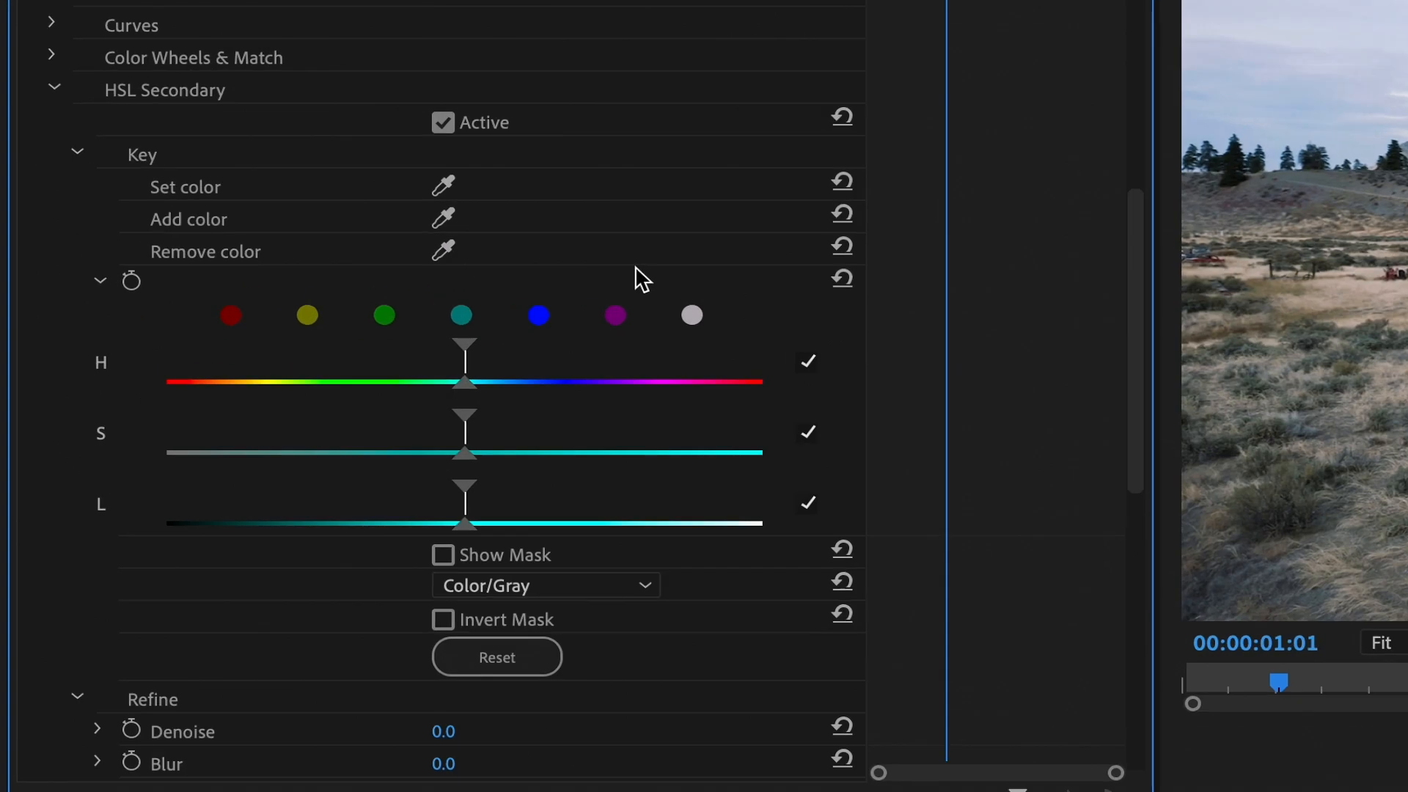
pyautogui.moveTo(263, 210)
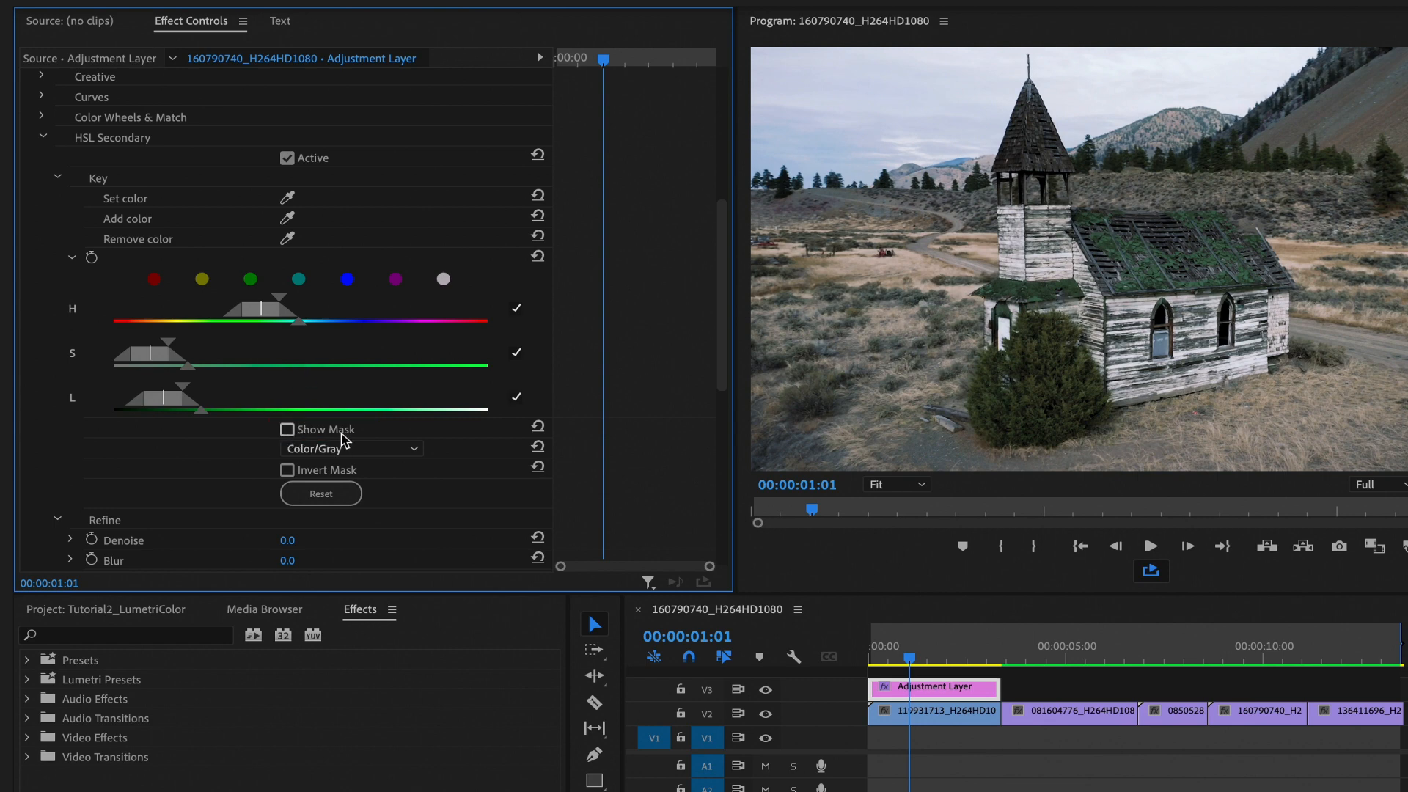
# Show the HSL Secondary key as a mask and widen its hue range to catch more of the church.
pyautogui.click(288, 430)
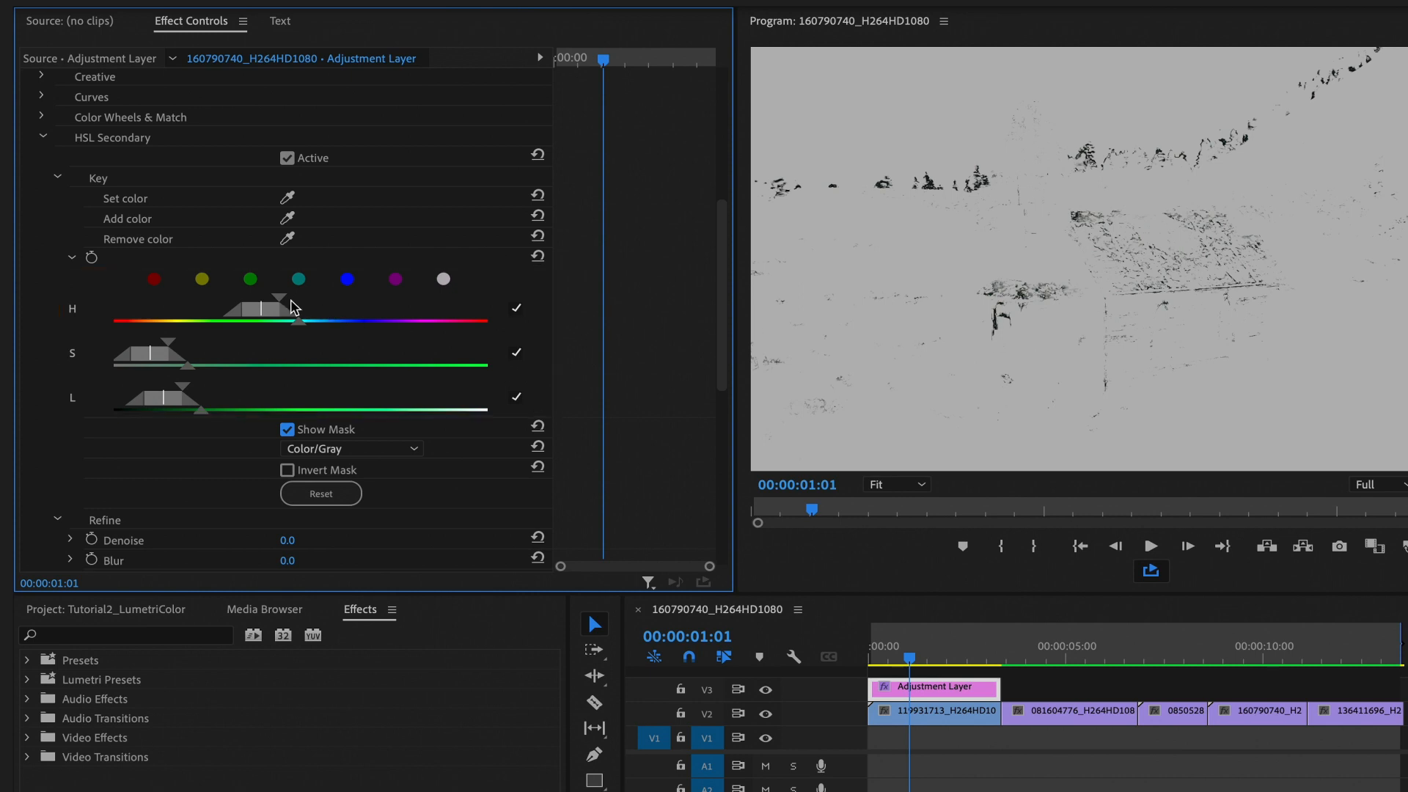
pyautogui.moveTo(261, 306); pyautogui.dragTo(300, 306)
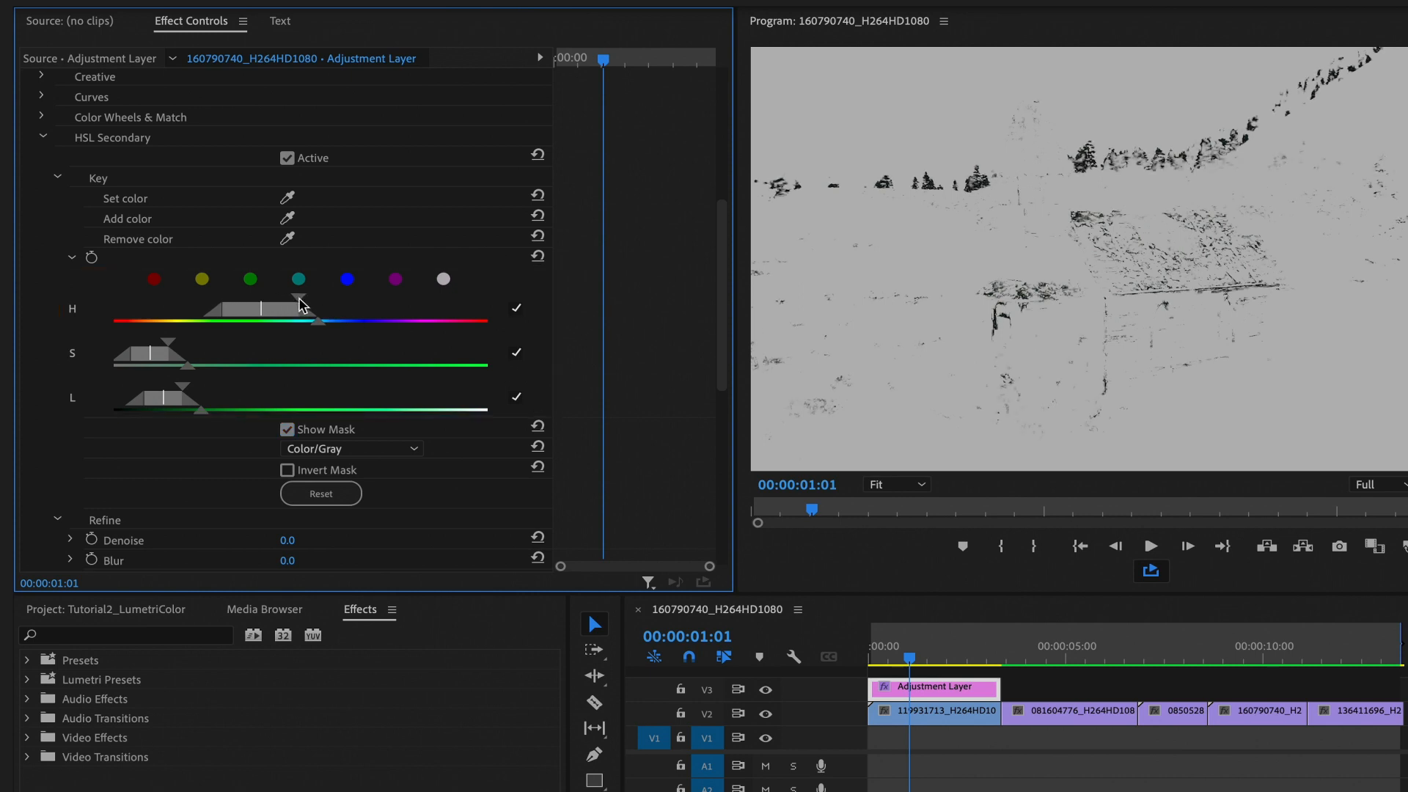
pyautogui.moveTo(299, 304); pyautogui.dragTo(330, 303)
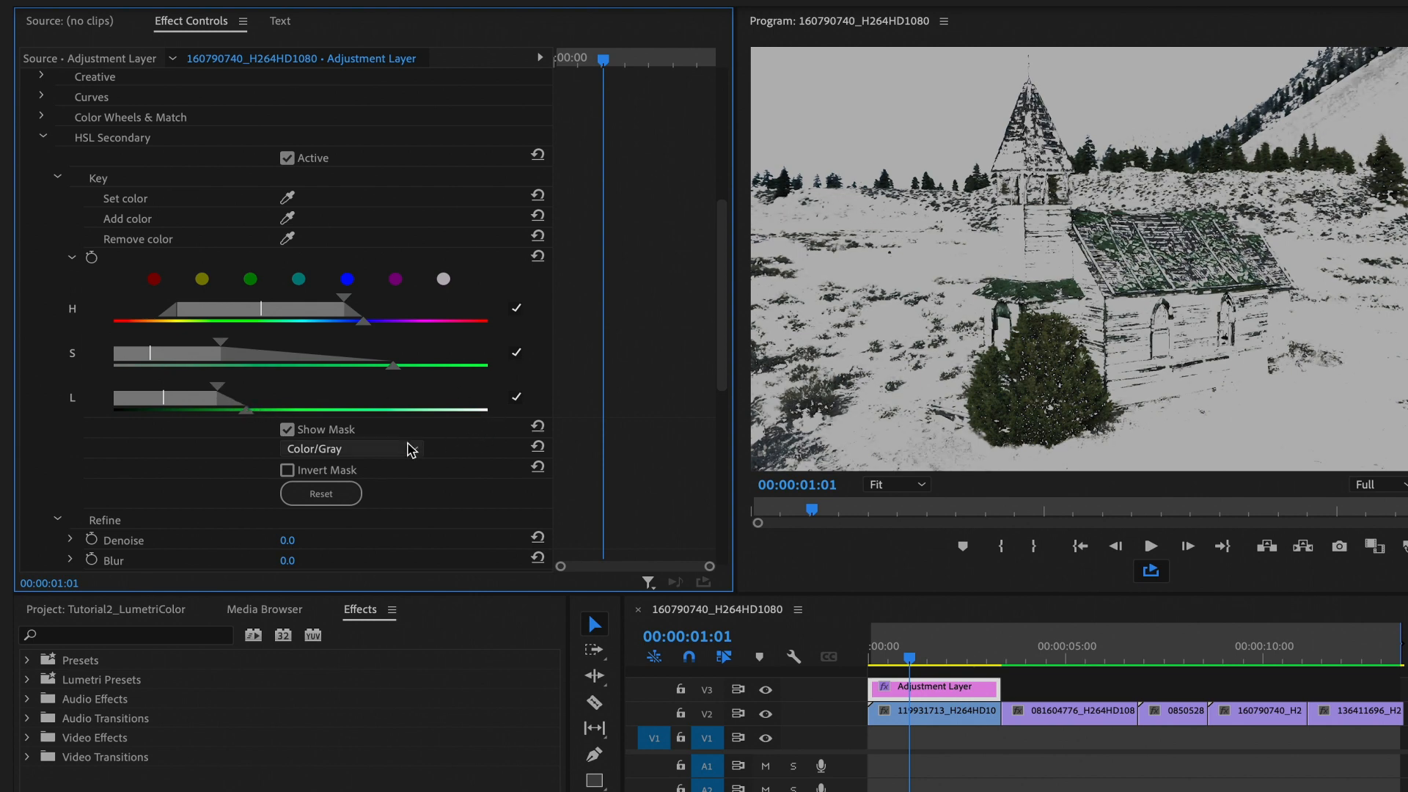
# Hide the key mask again and move down to the HSL Secondary correction wheel settings.
pyautogui.click(287, 430)
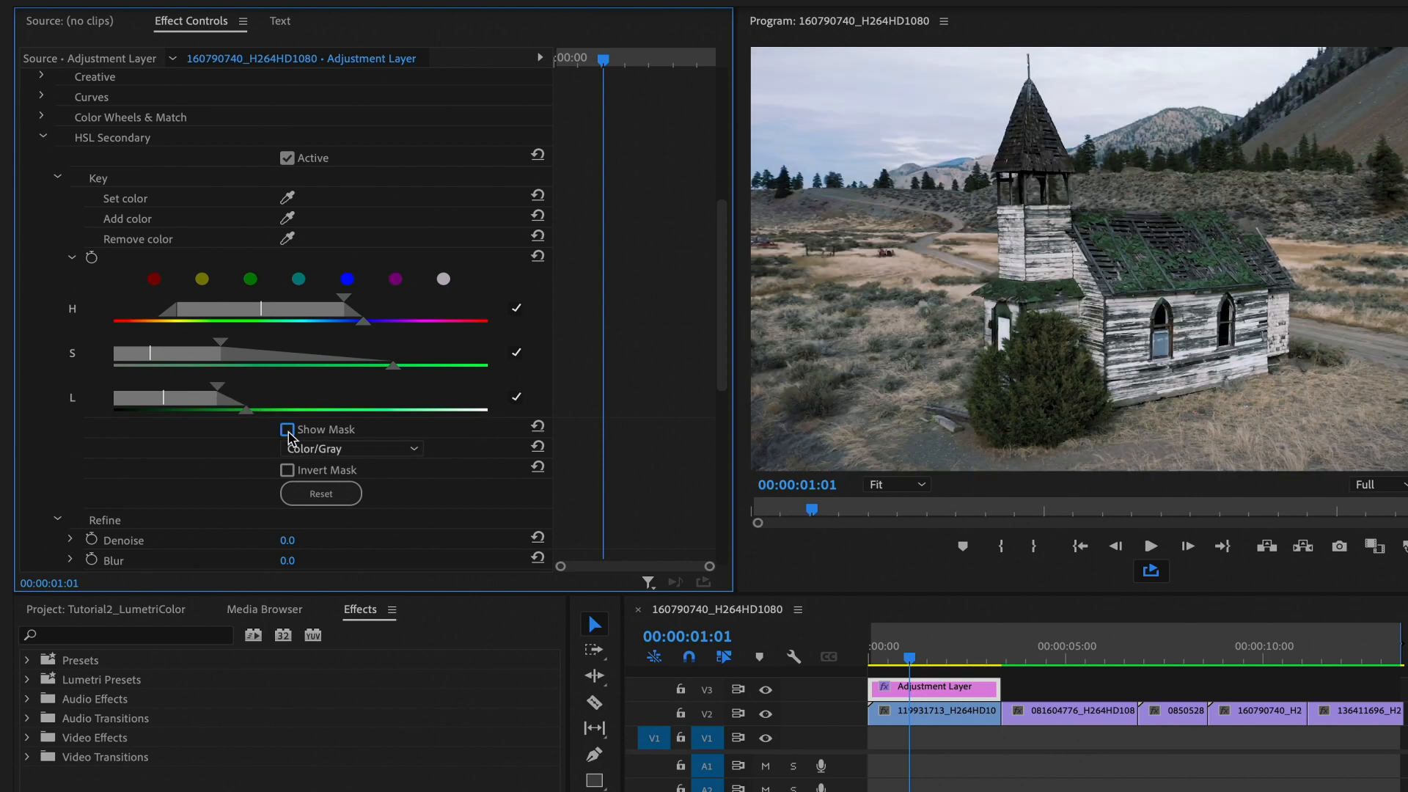
pyautogui.scroll(-3)
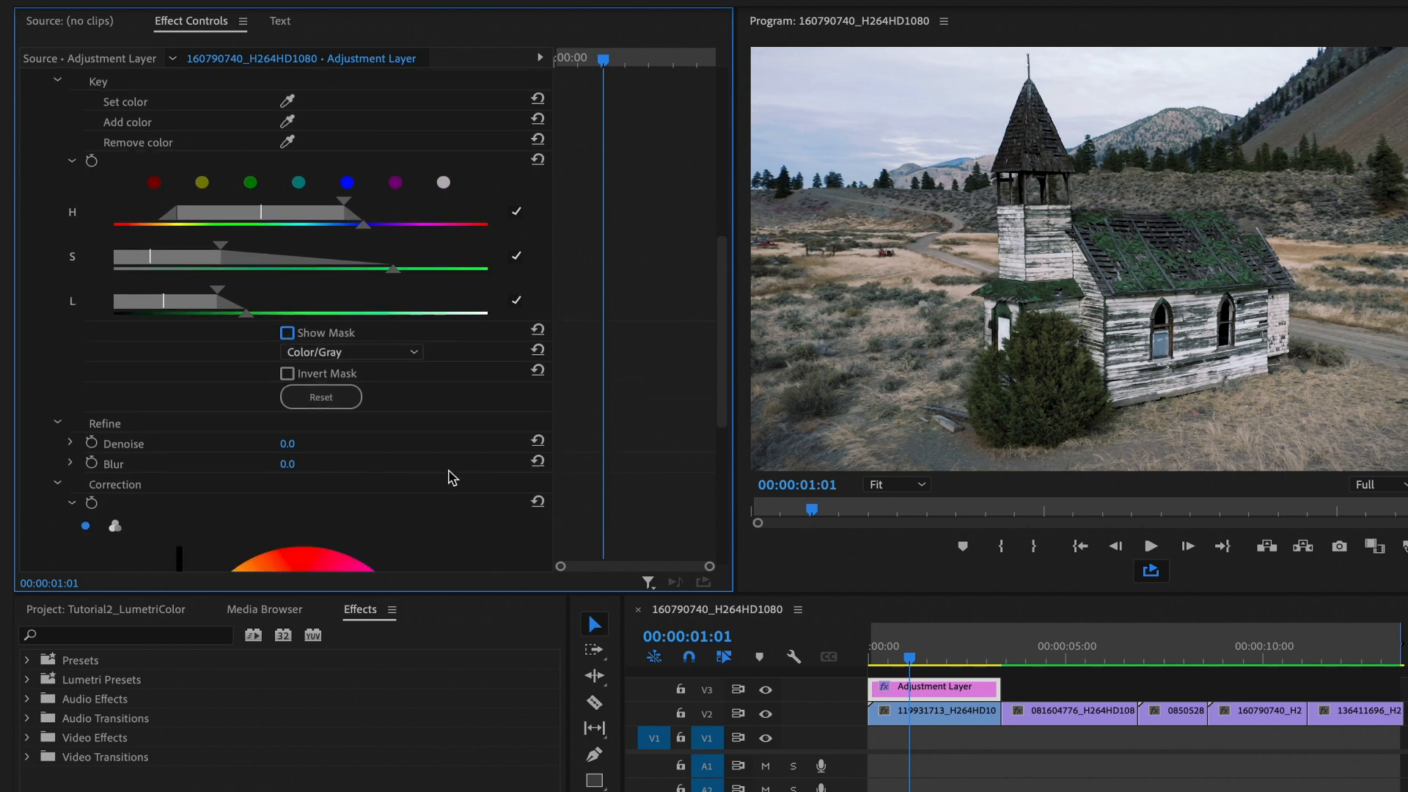
pyautogui.scroll(-3)
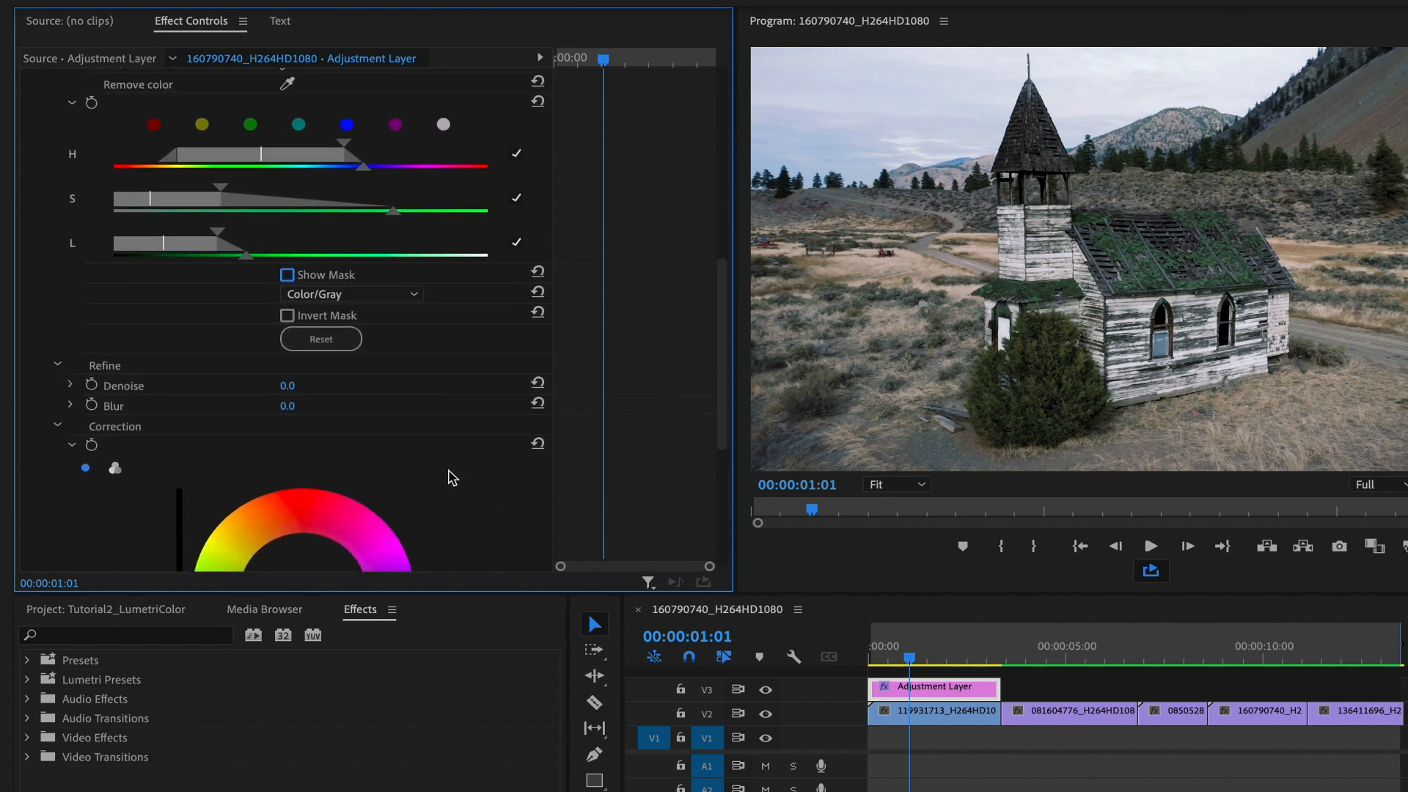
pyautogui.scroll(-3)
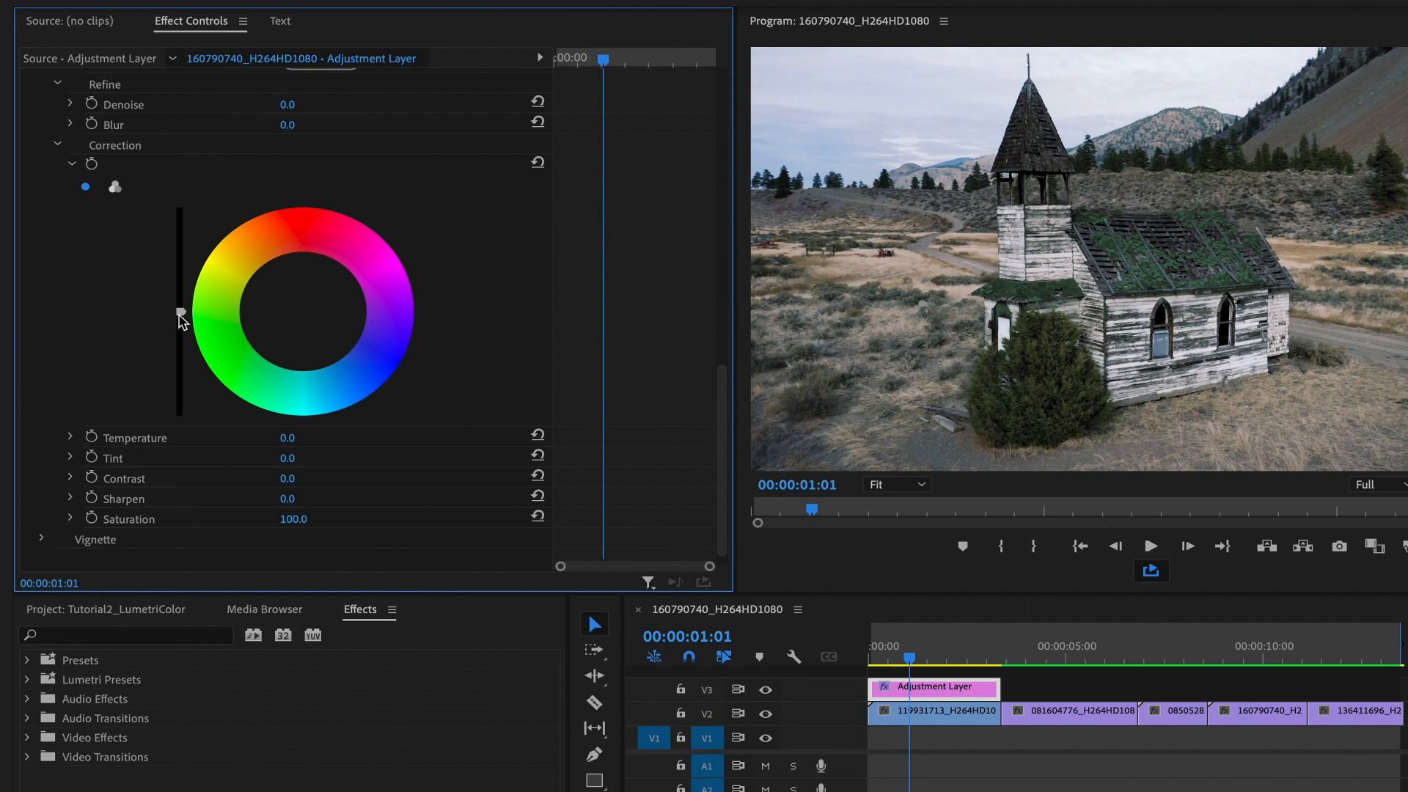
# Mute the keyed colours with temperature -15, tint 3, contrast 6 and saturation 56.
pyautogui.moveTo(181, 313); pyautogui.dragTo(180, 303)
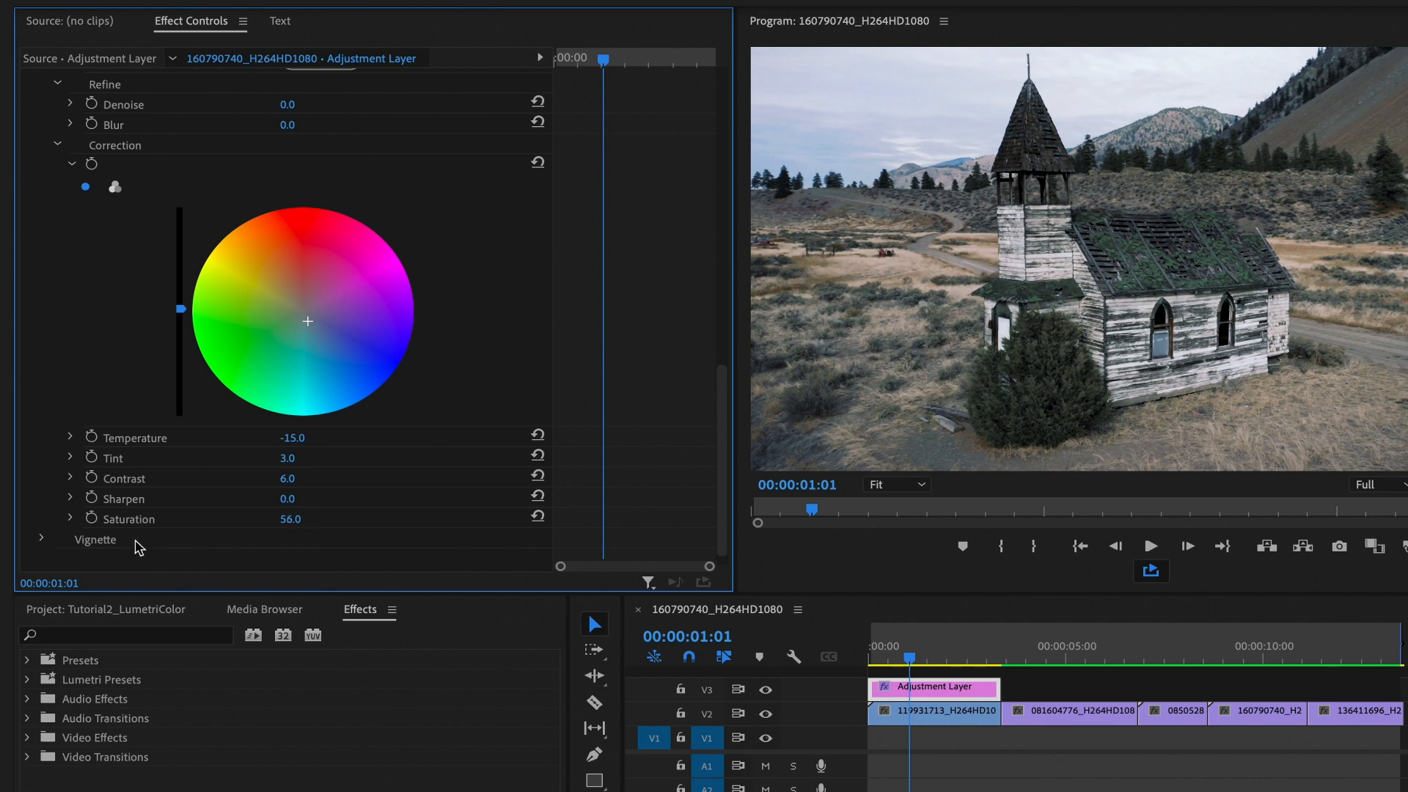
pyautogui.click(41, 540)
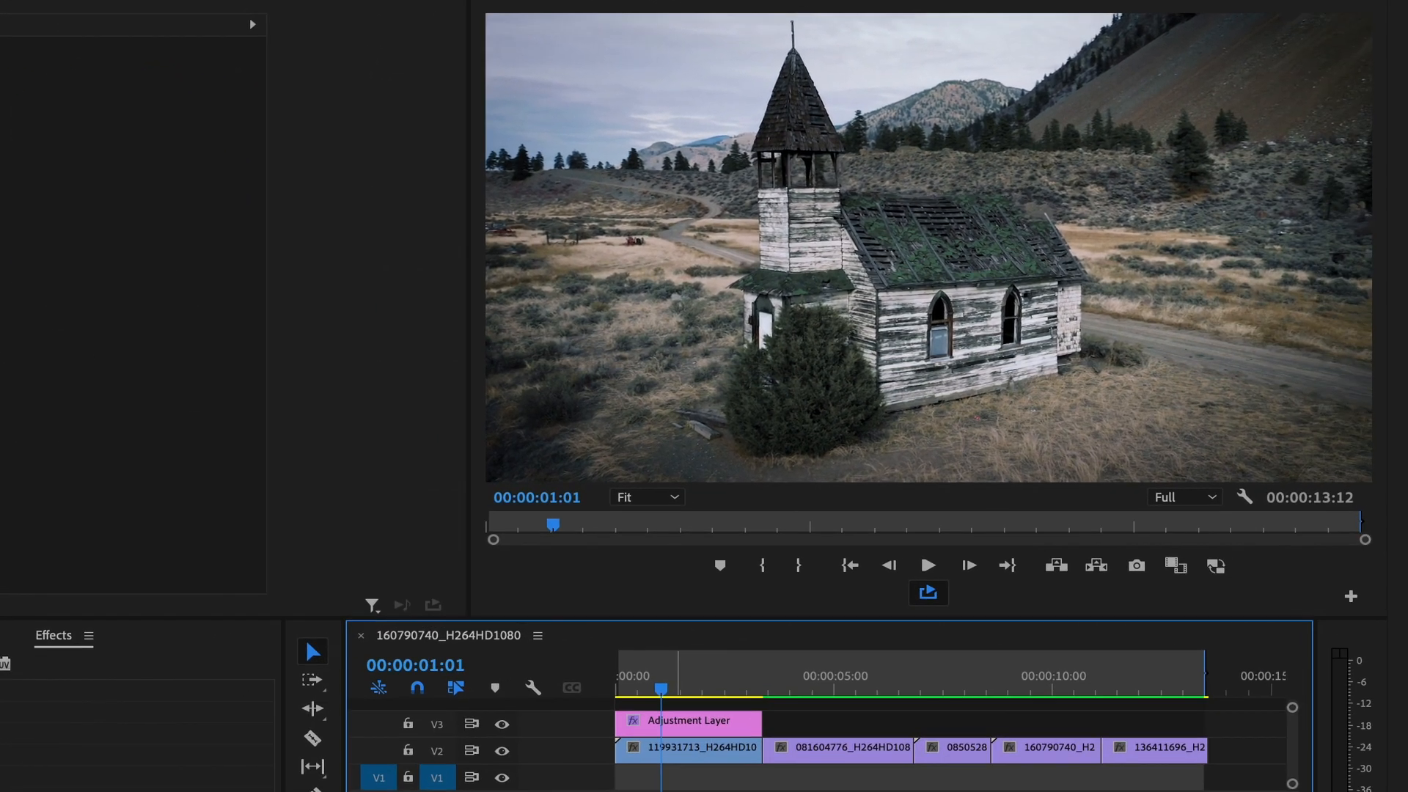
pyautogui.click(501, 724)
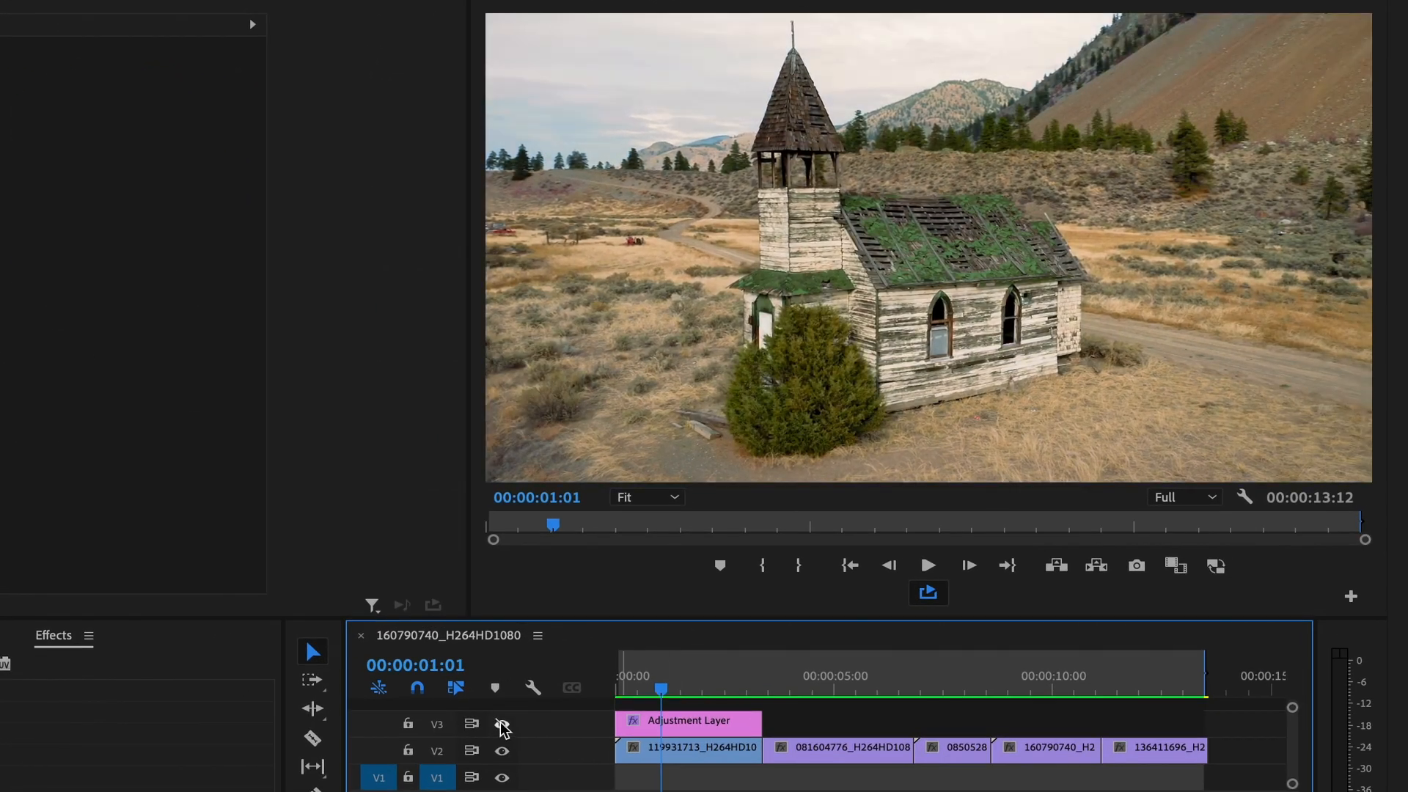
pyautogui.click(502, 725)
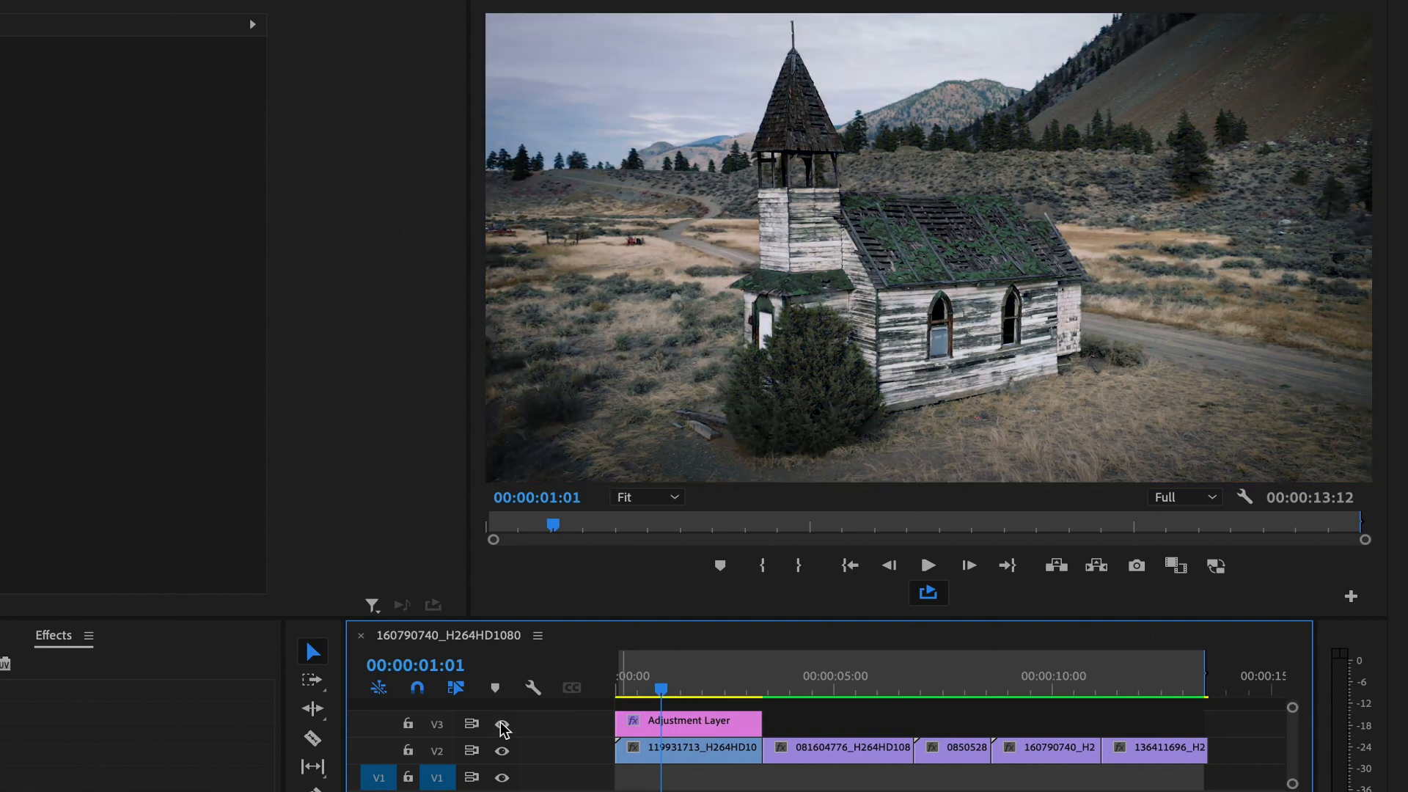
pyautogui.click(502, 726)
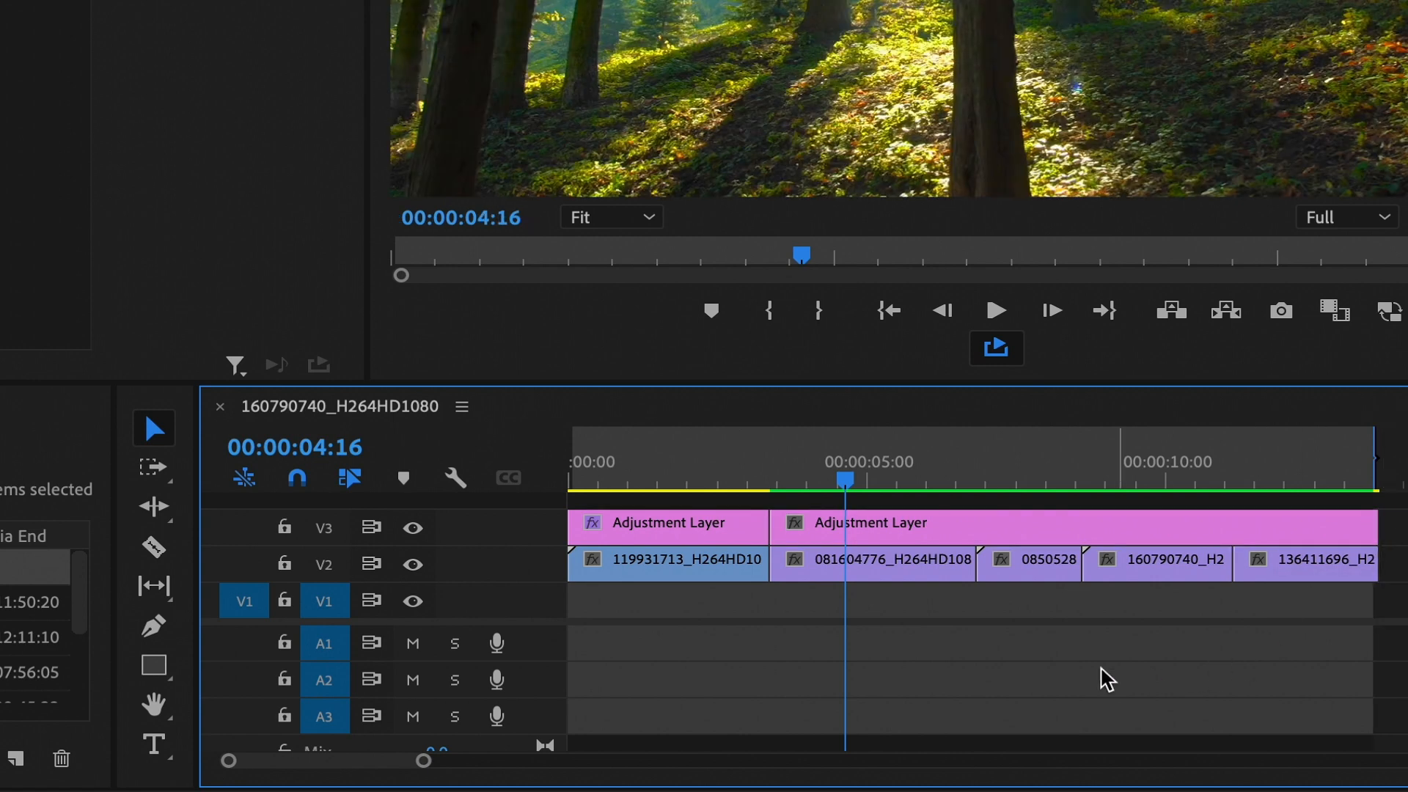
pyautogui.moveTo(154, 547)
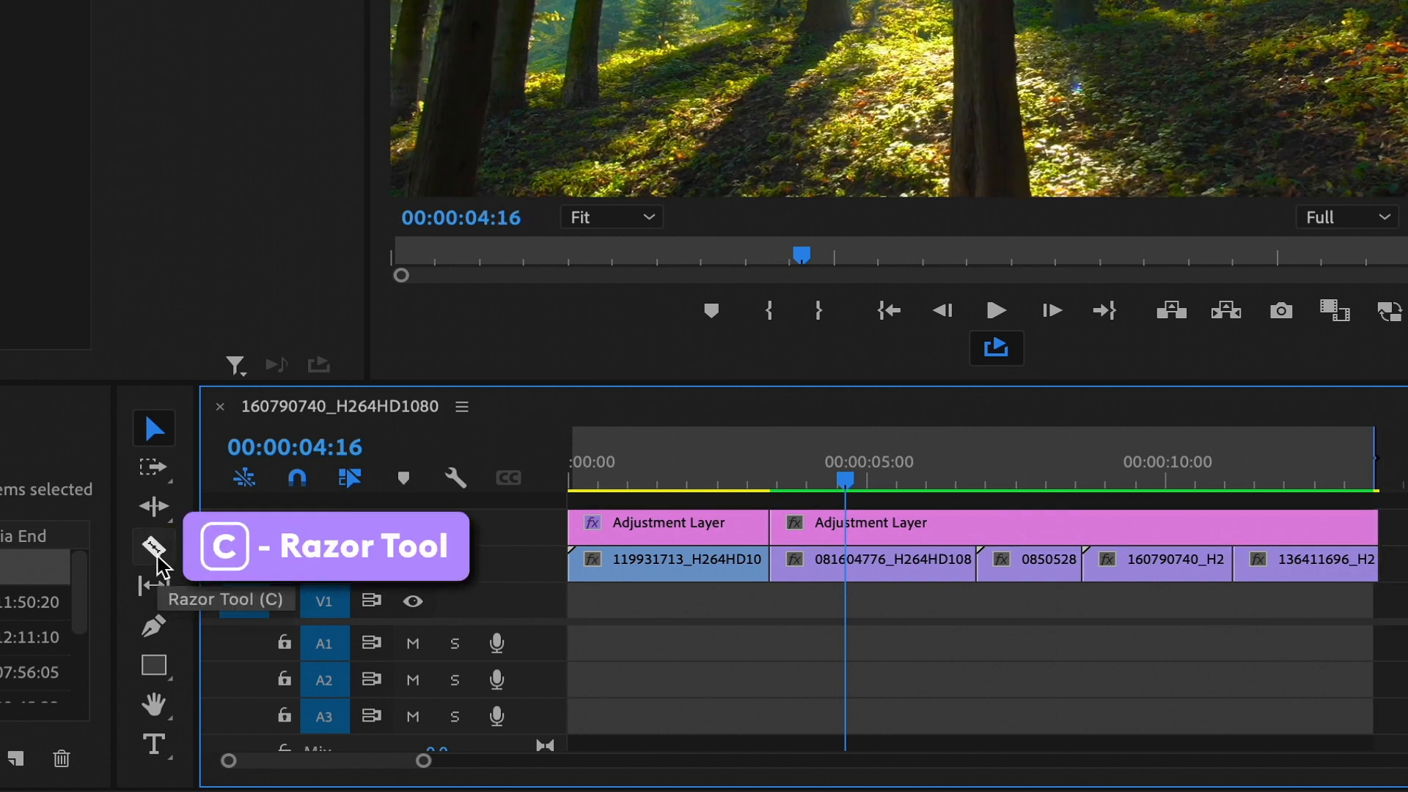
# Razor-cut the V3 adjustment layer at each clip boundary and return to selection.
pyautogui.click(154, 547)
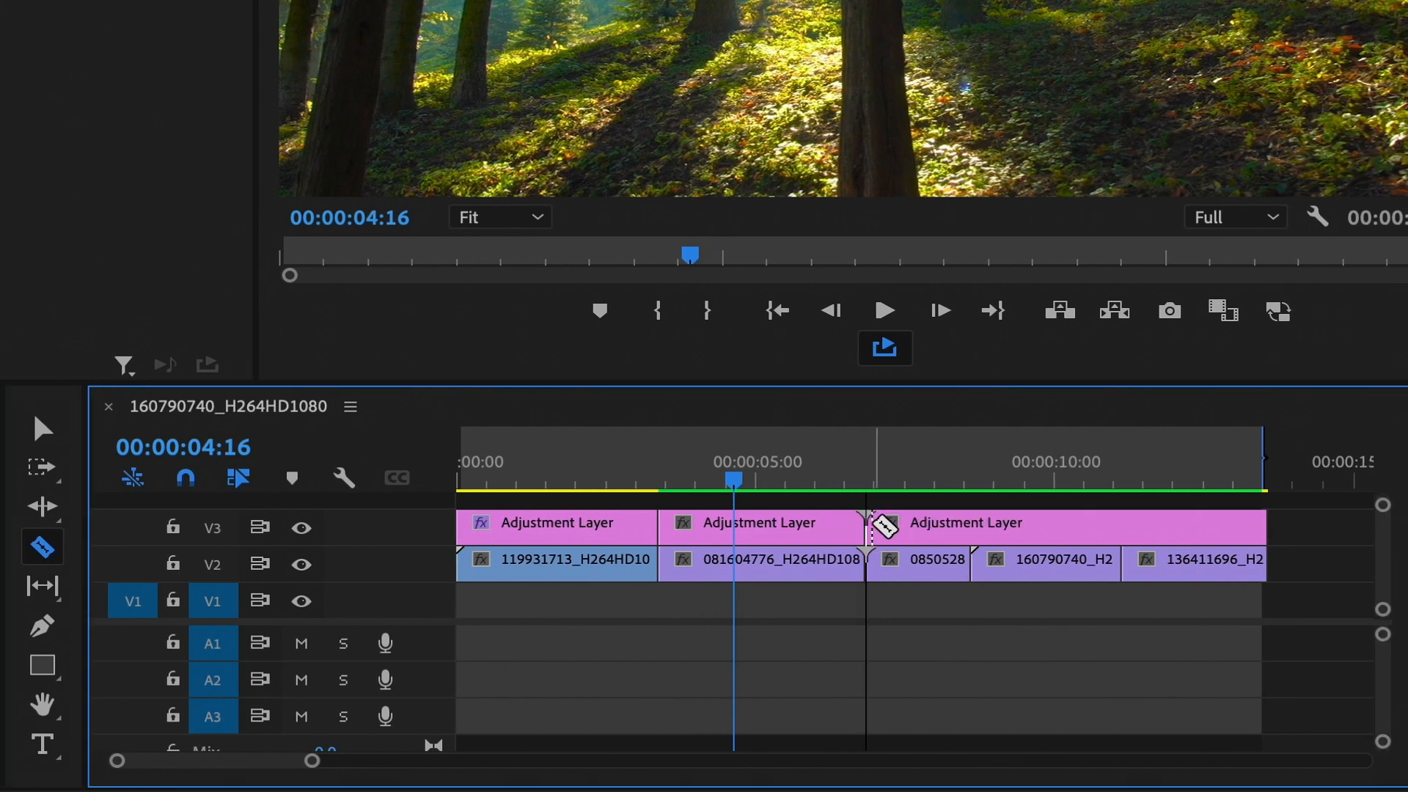
pyautogui.click(867, 522)
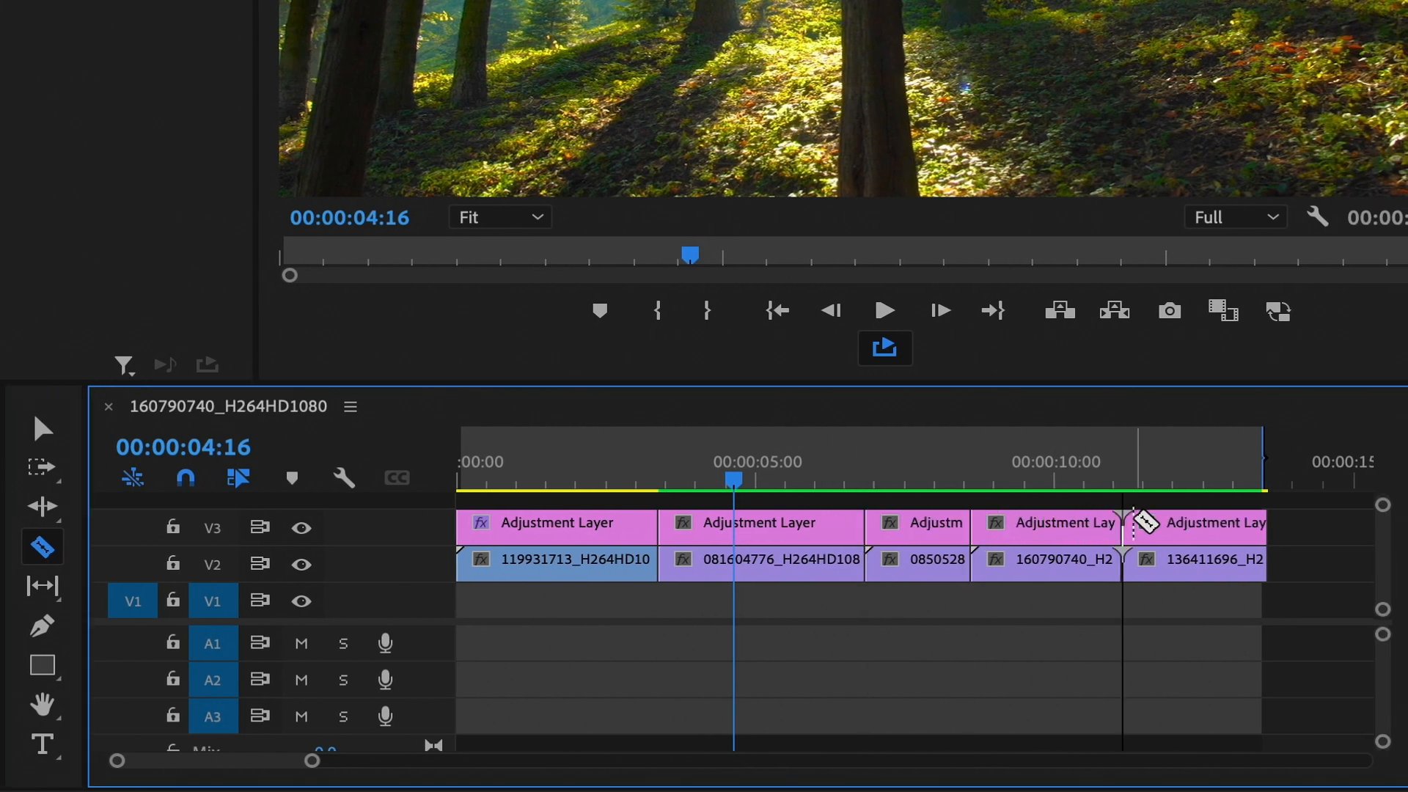
pyautogui.click(41, 428)
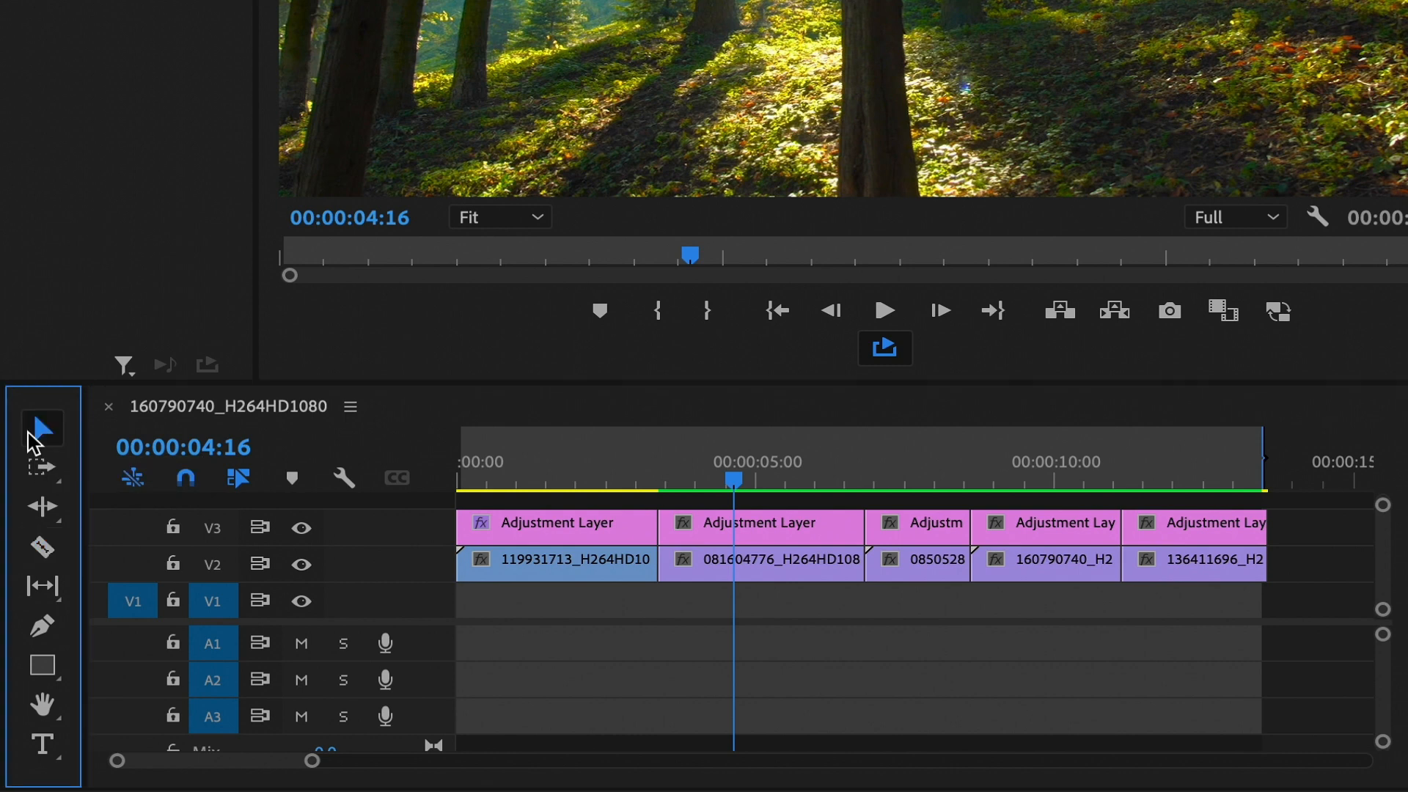
pyautogui.moveTo(625, 525)
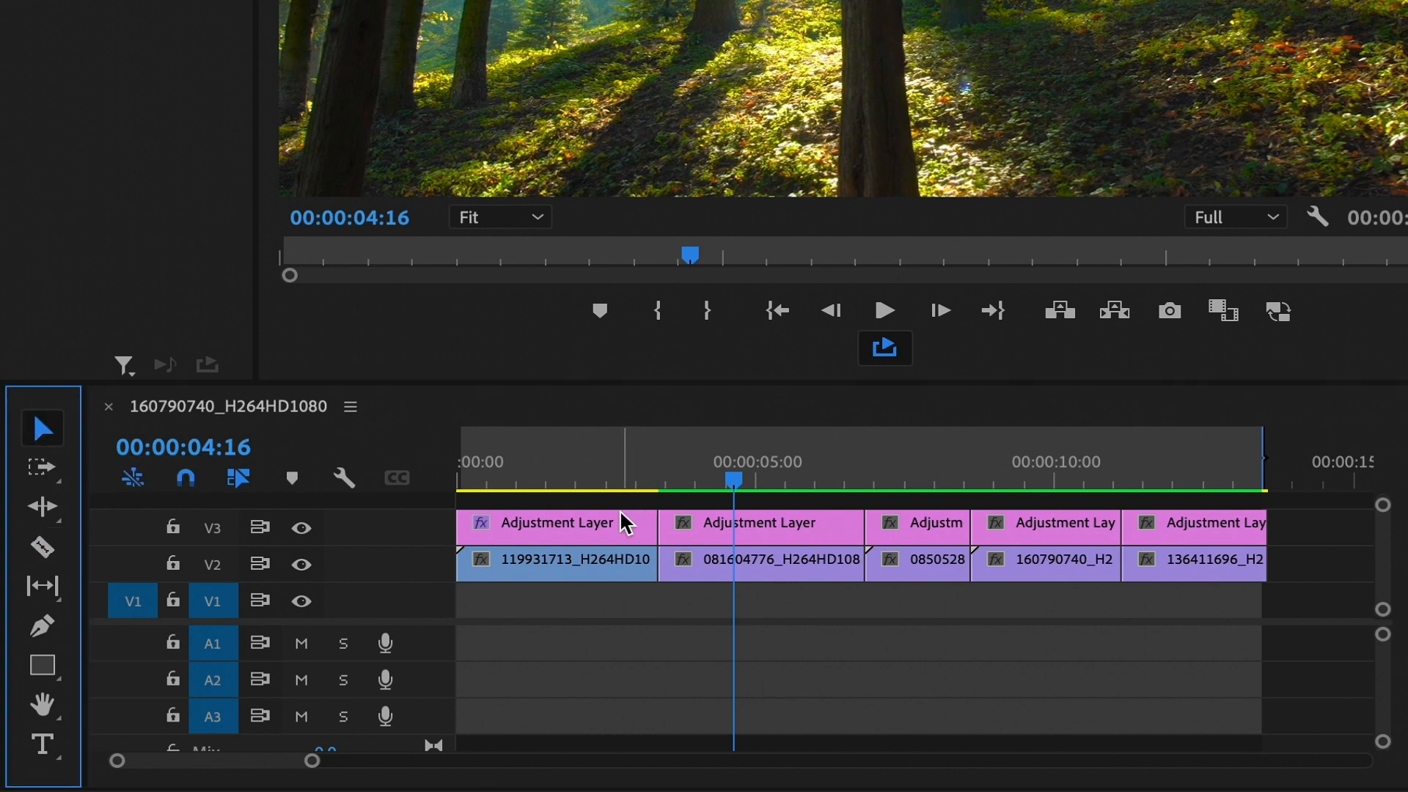
# Paste the first piece's Lumetri Color grade onto the piece above the forest shot.
pyautogui.click(606, 481)
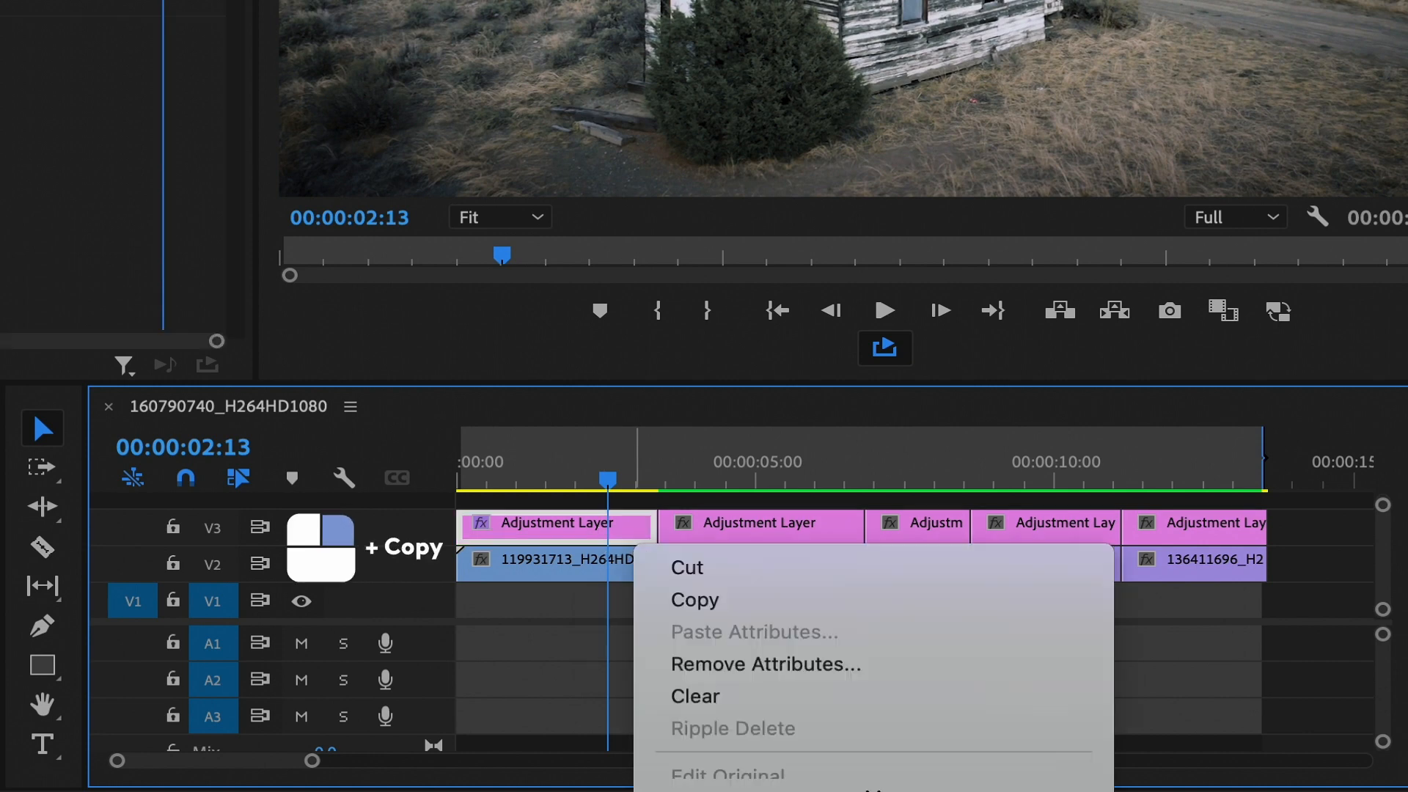
pyautogui.moveTo(1029, 600)
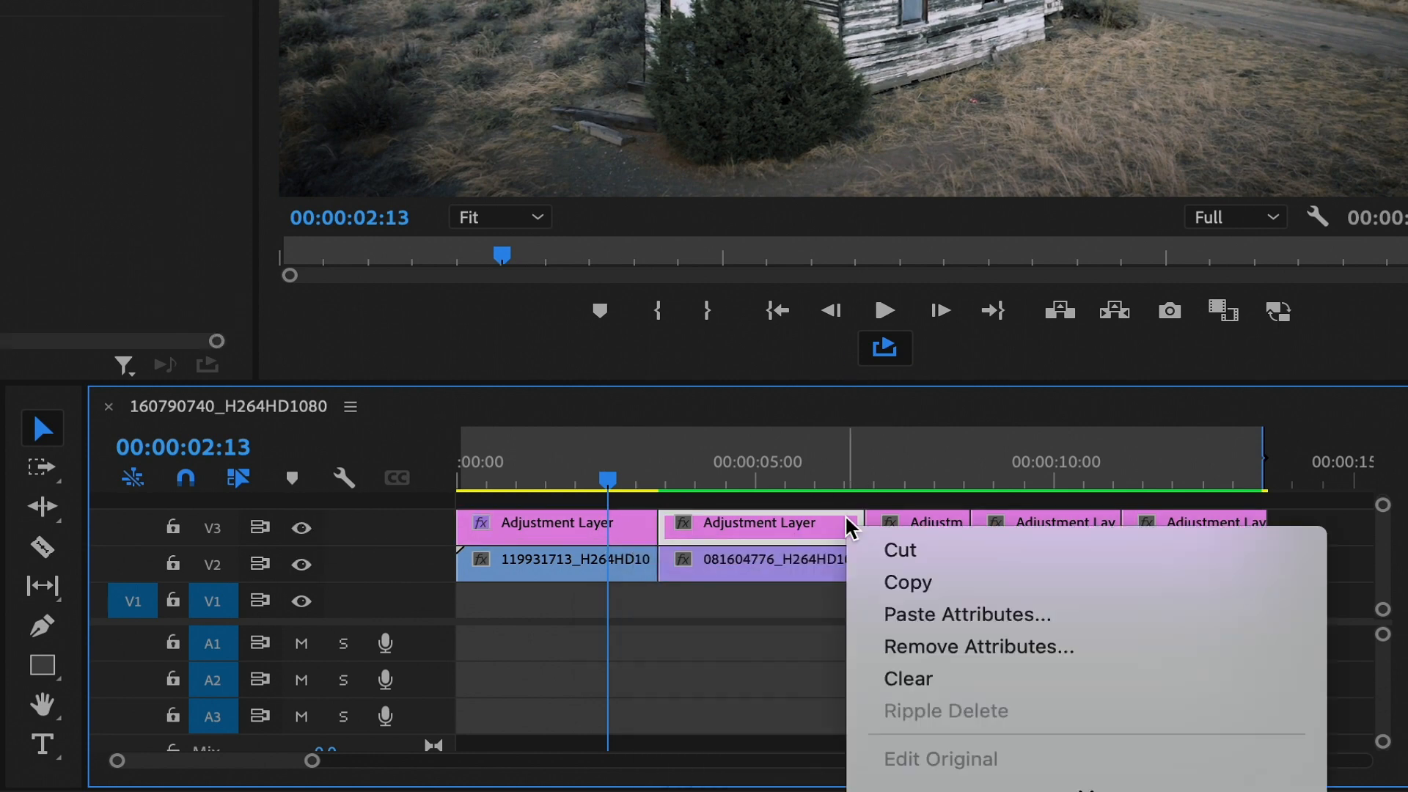
pyautogui.click(966, 615)
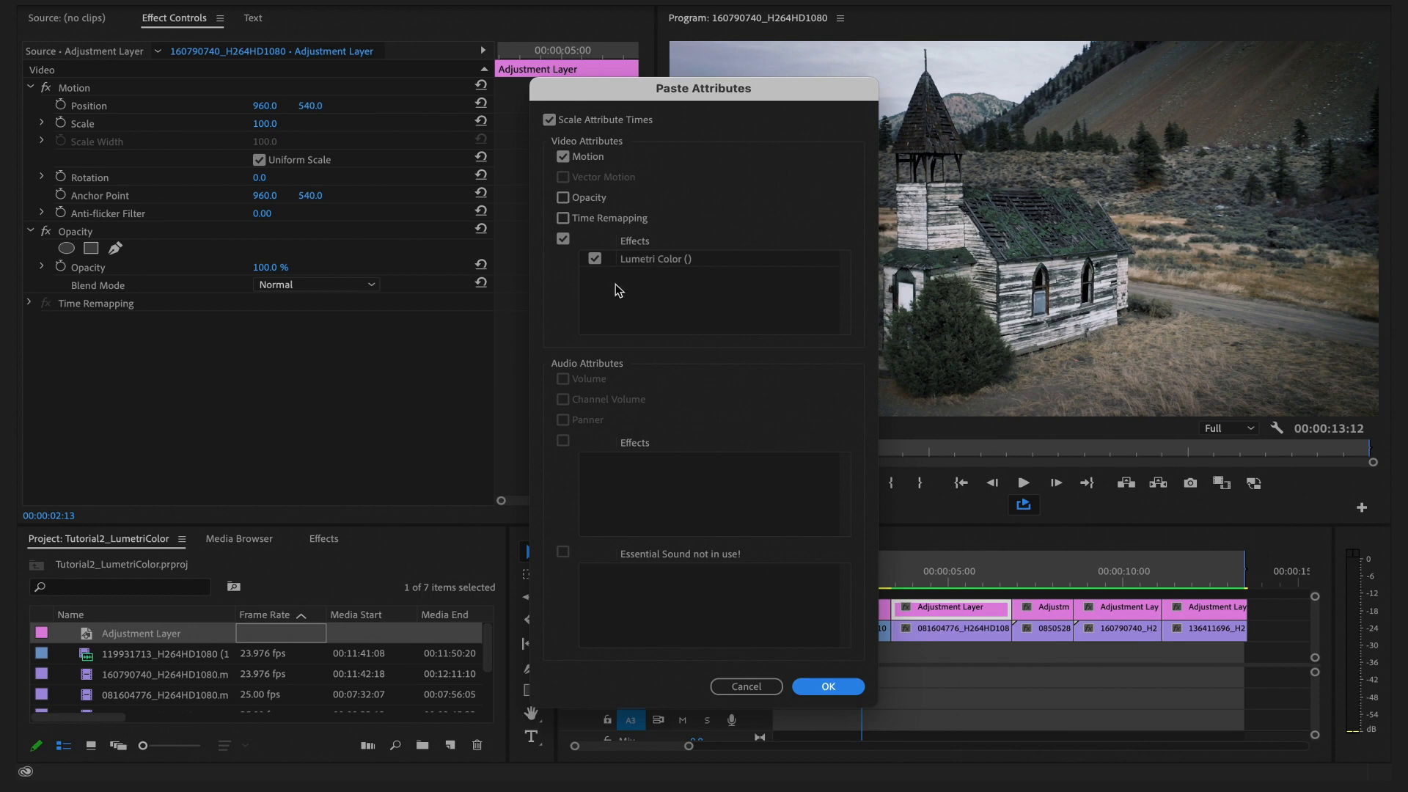
pyautogui.moveTo(821, 686)
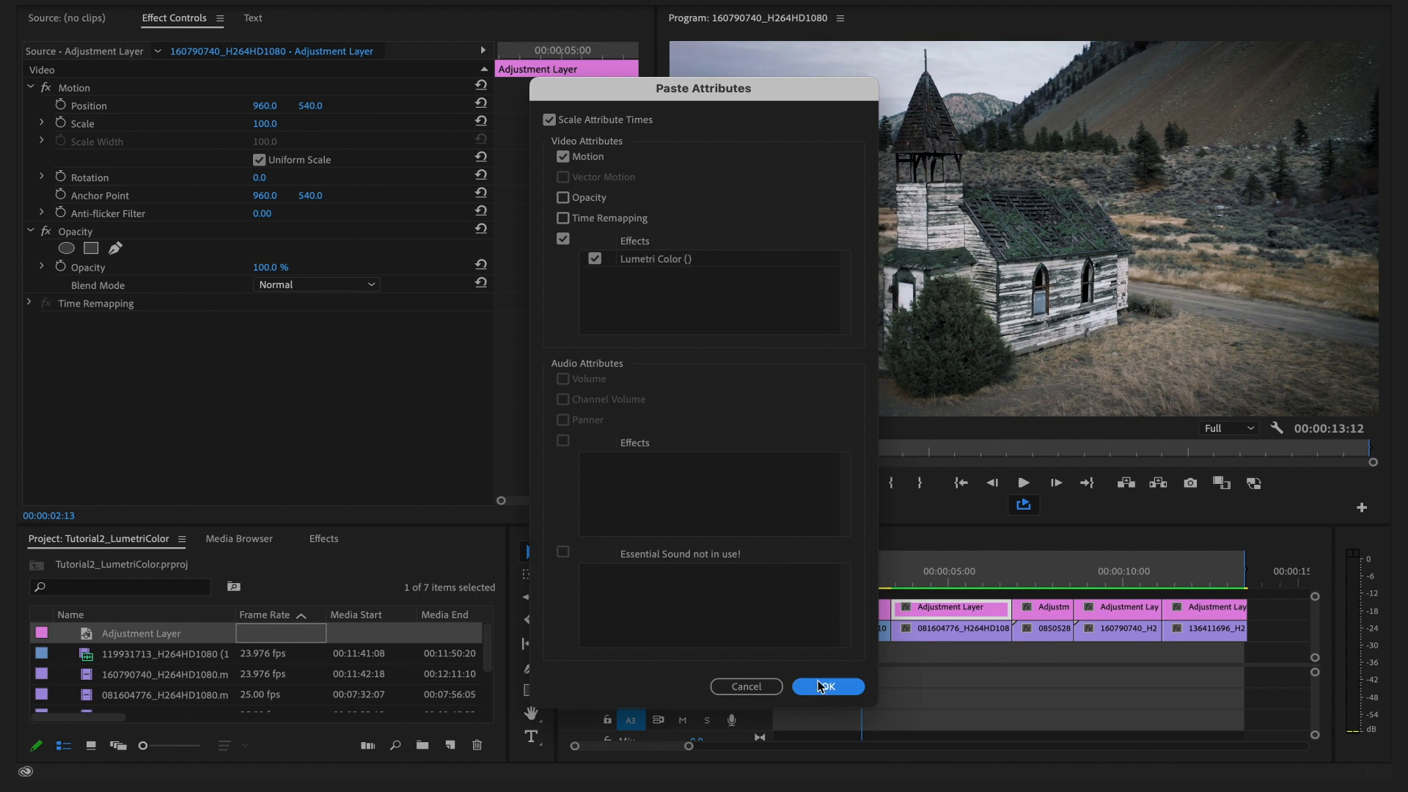
pyautogui.click(826, 687)
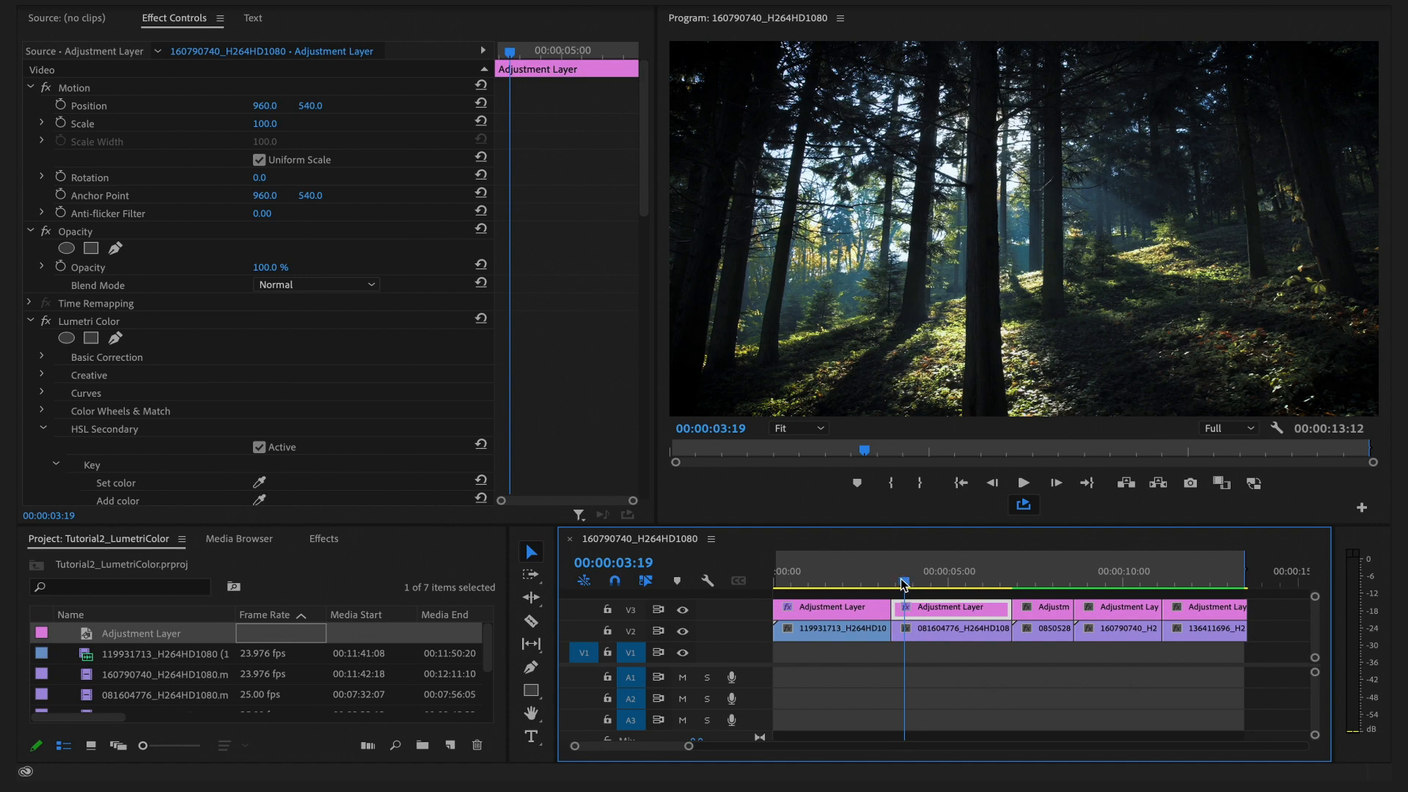
# Toggle the grade off and on to compare the forest shot.
pyautogui.click(935, 579)
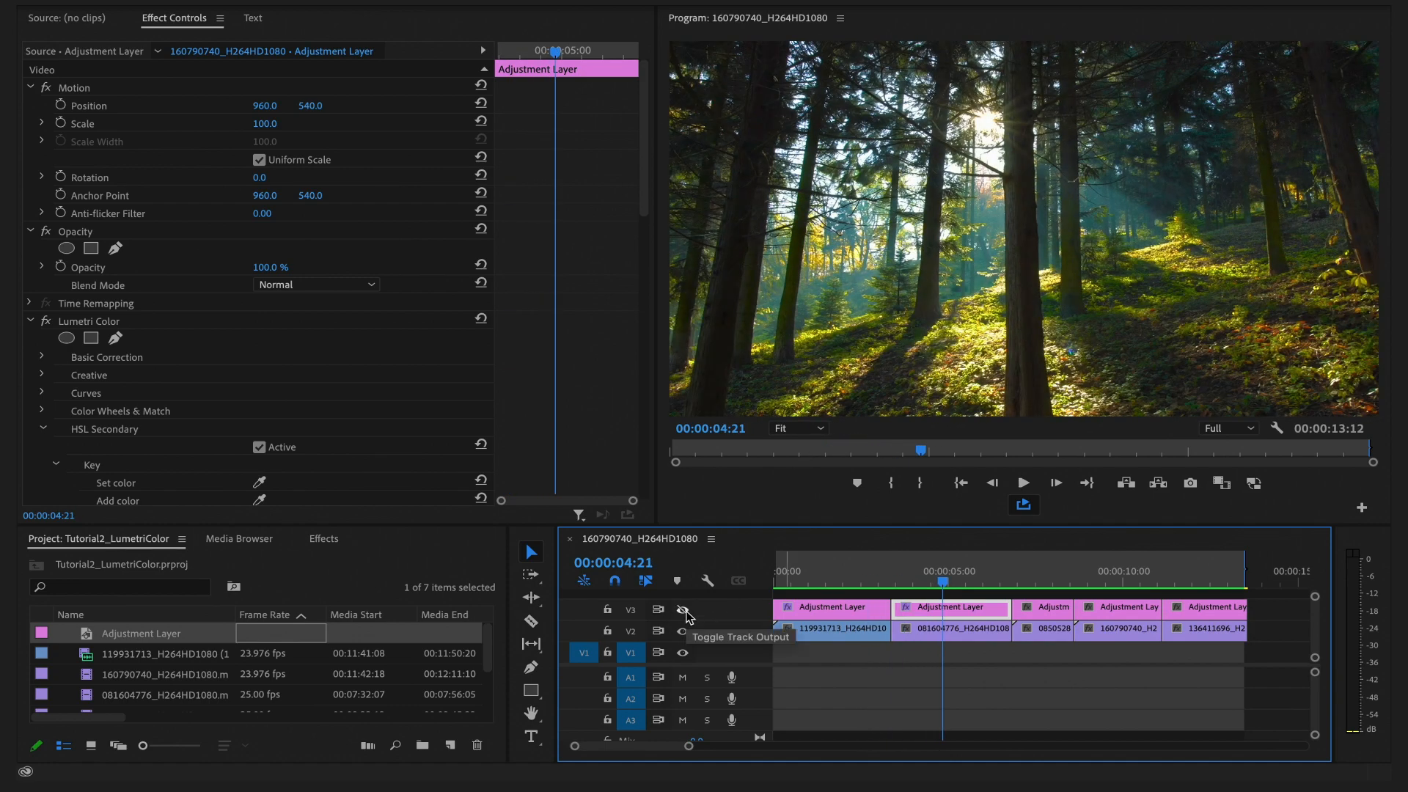
pyautogui.click(682, 609)
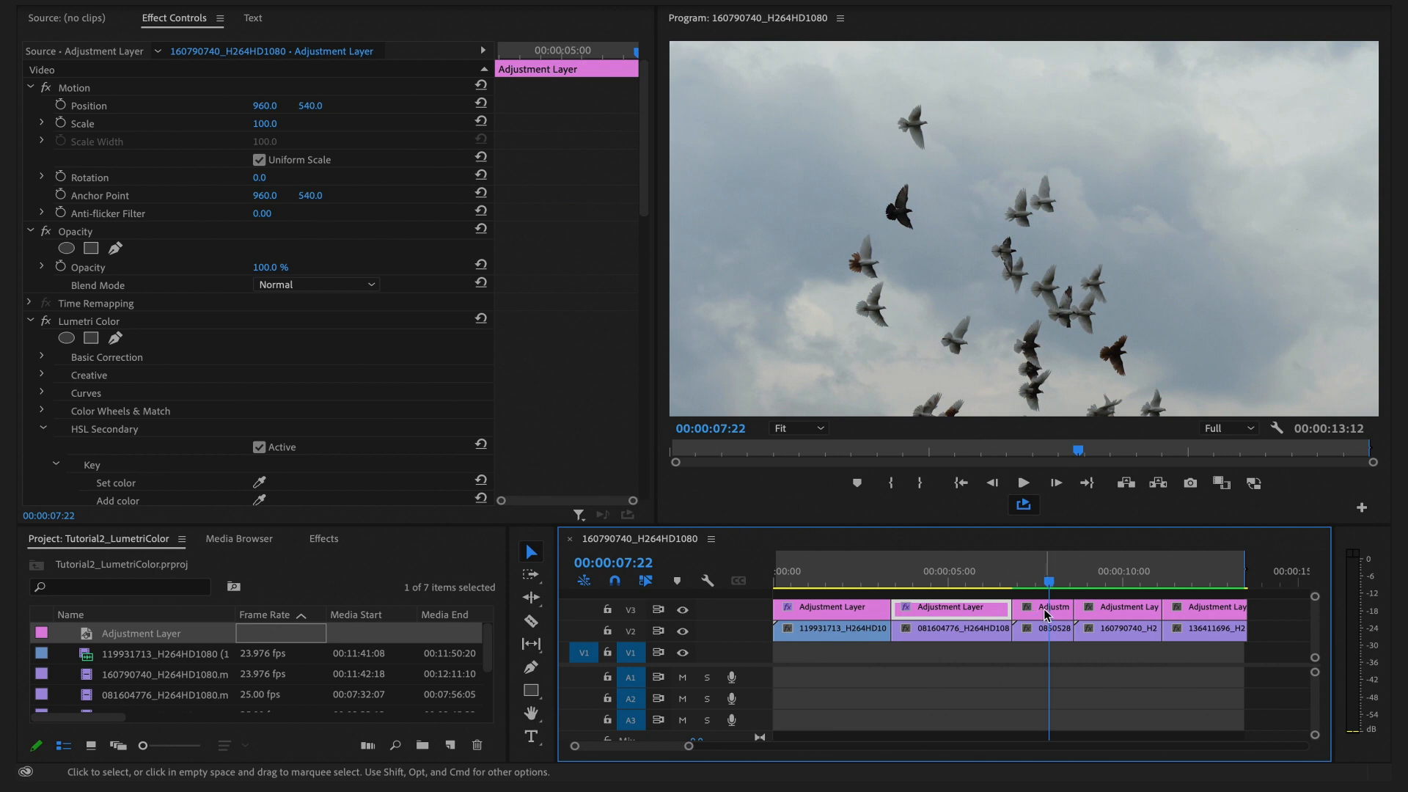
# Paste the Lumetri Color grade onto the third and fourth adjustment layer pieces.
pyautogui.rightClick(1045, 608)
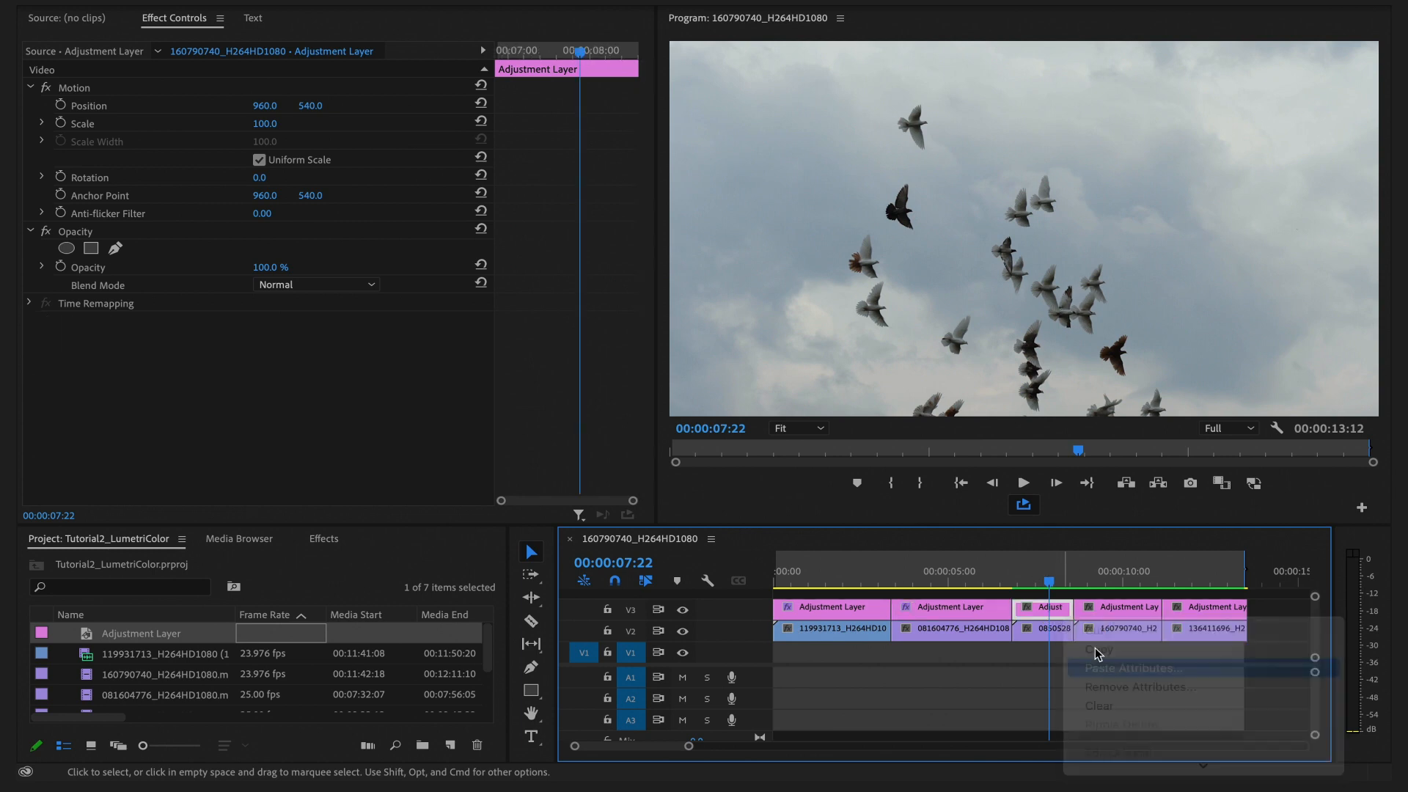
pyautogui.click(1134, 669)
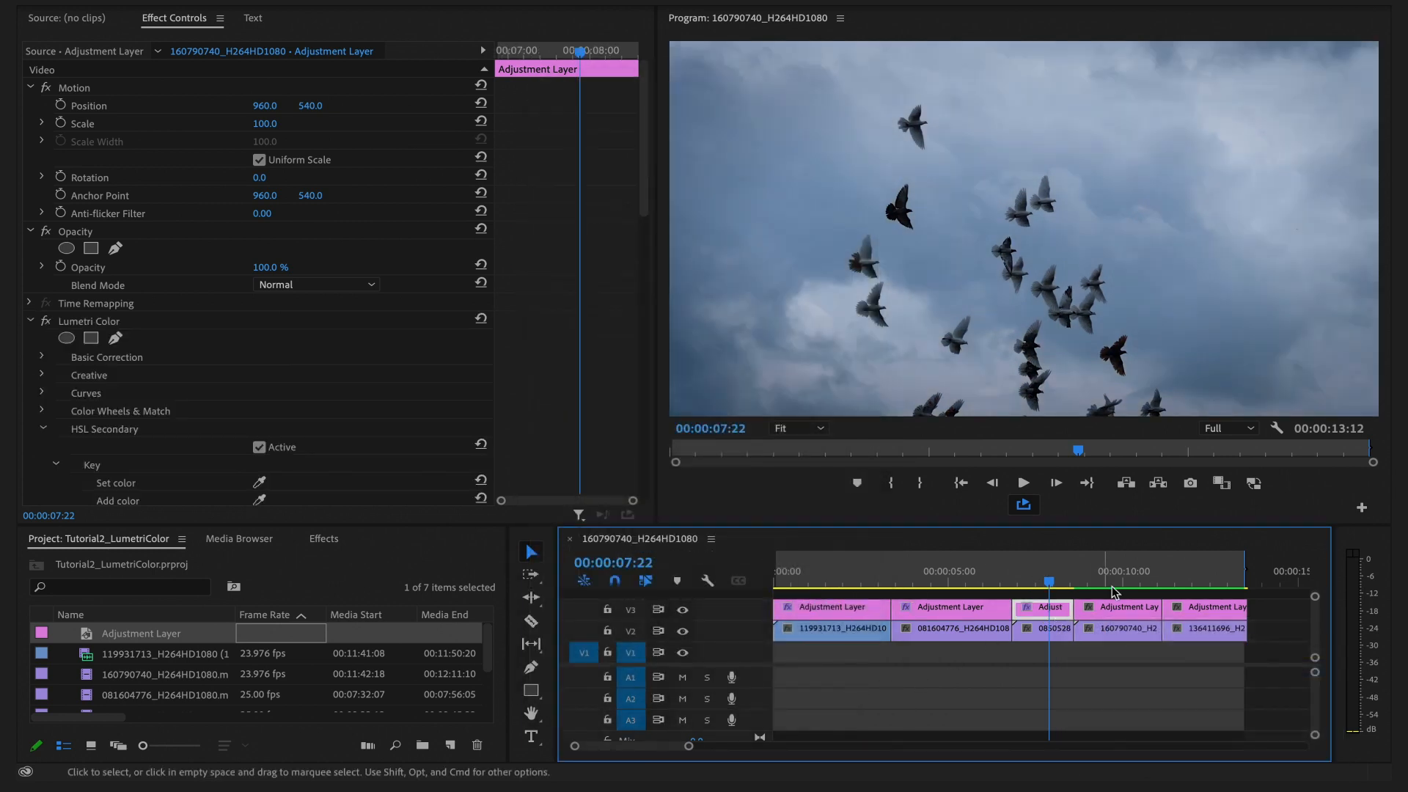
pyautogui.rightClick(1118, 607)
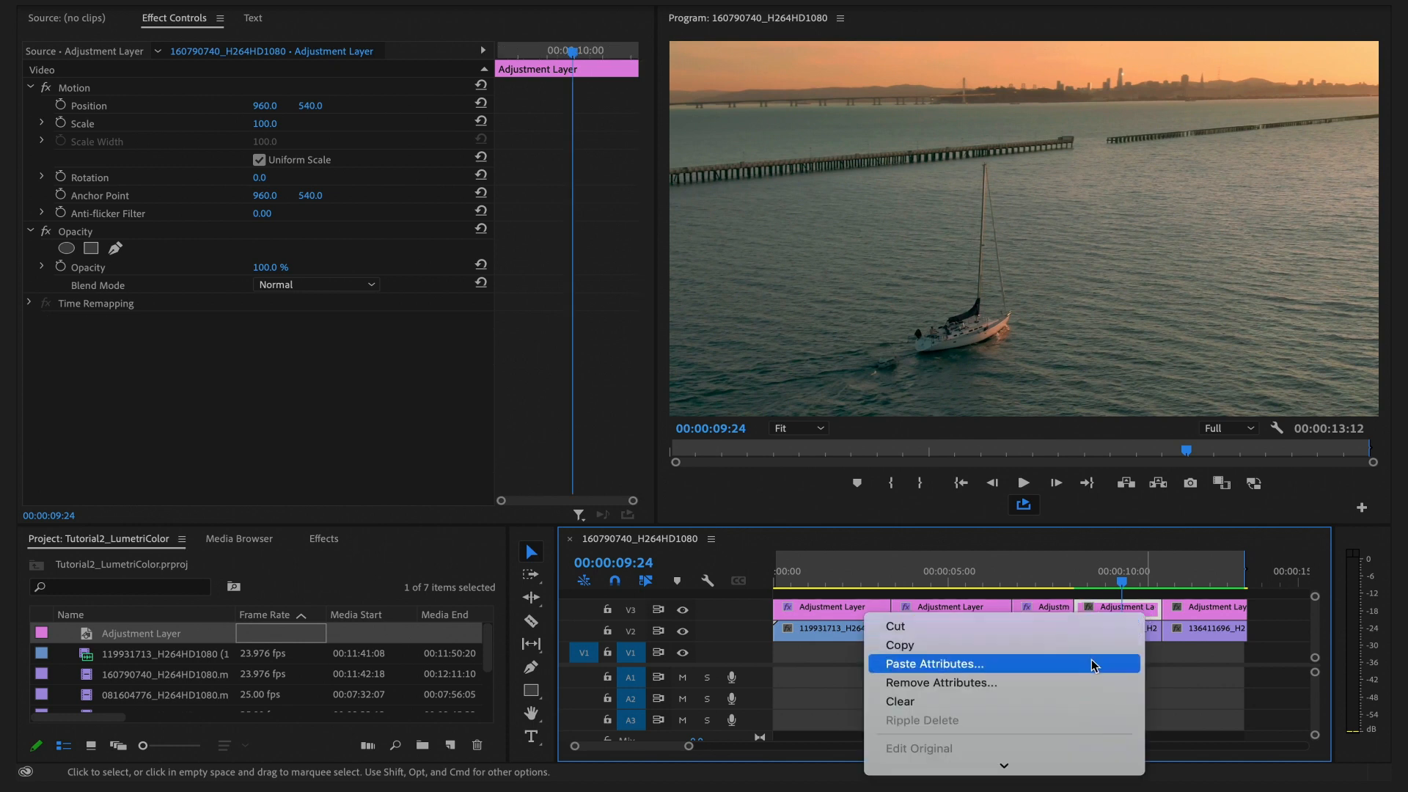
pyautogui.click(935, 663)
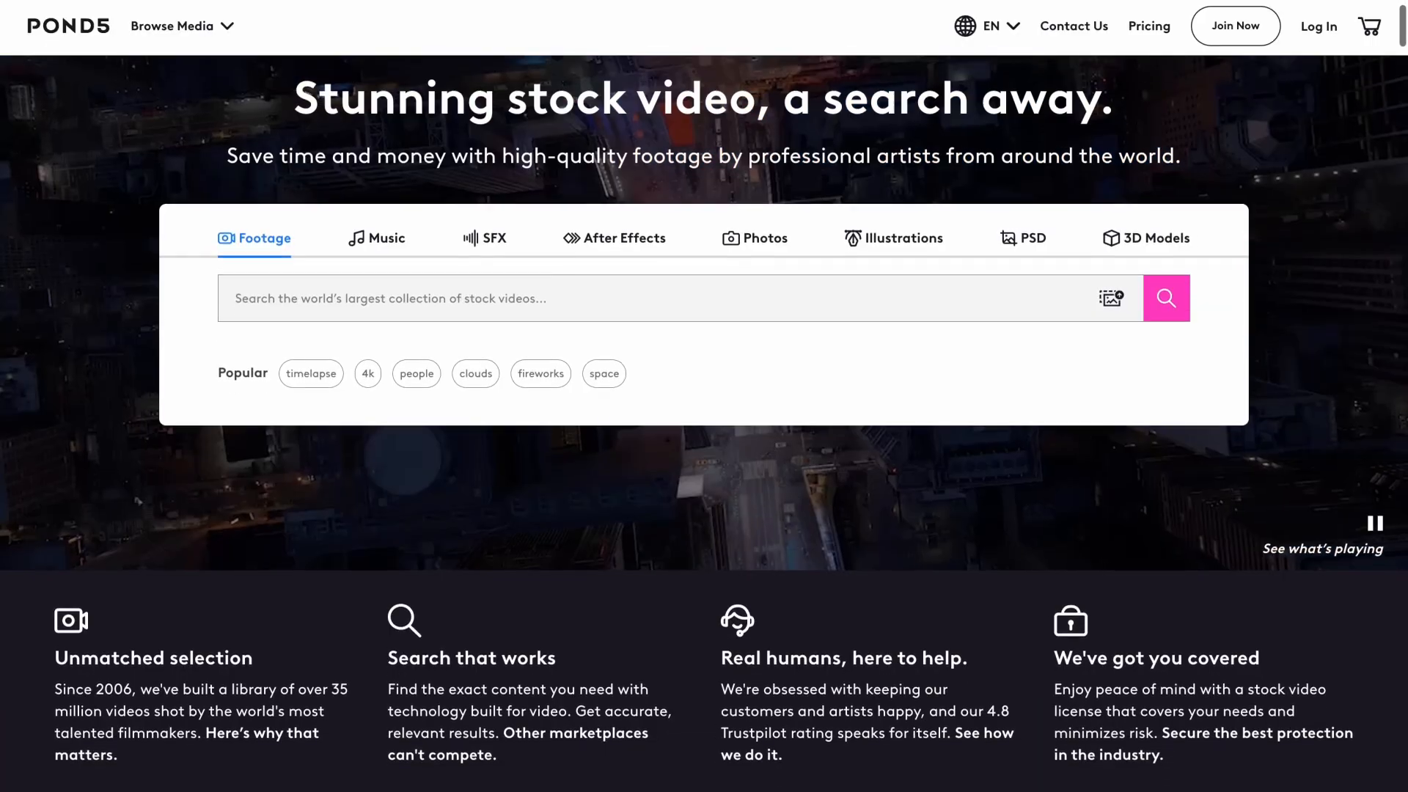
# Browse into Pond5's stock footage results grid and scroll through them.
pyautogui.scroll(-3)
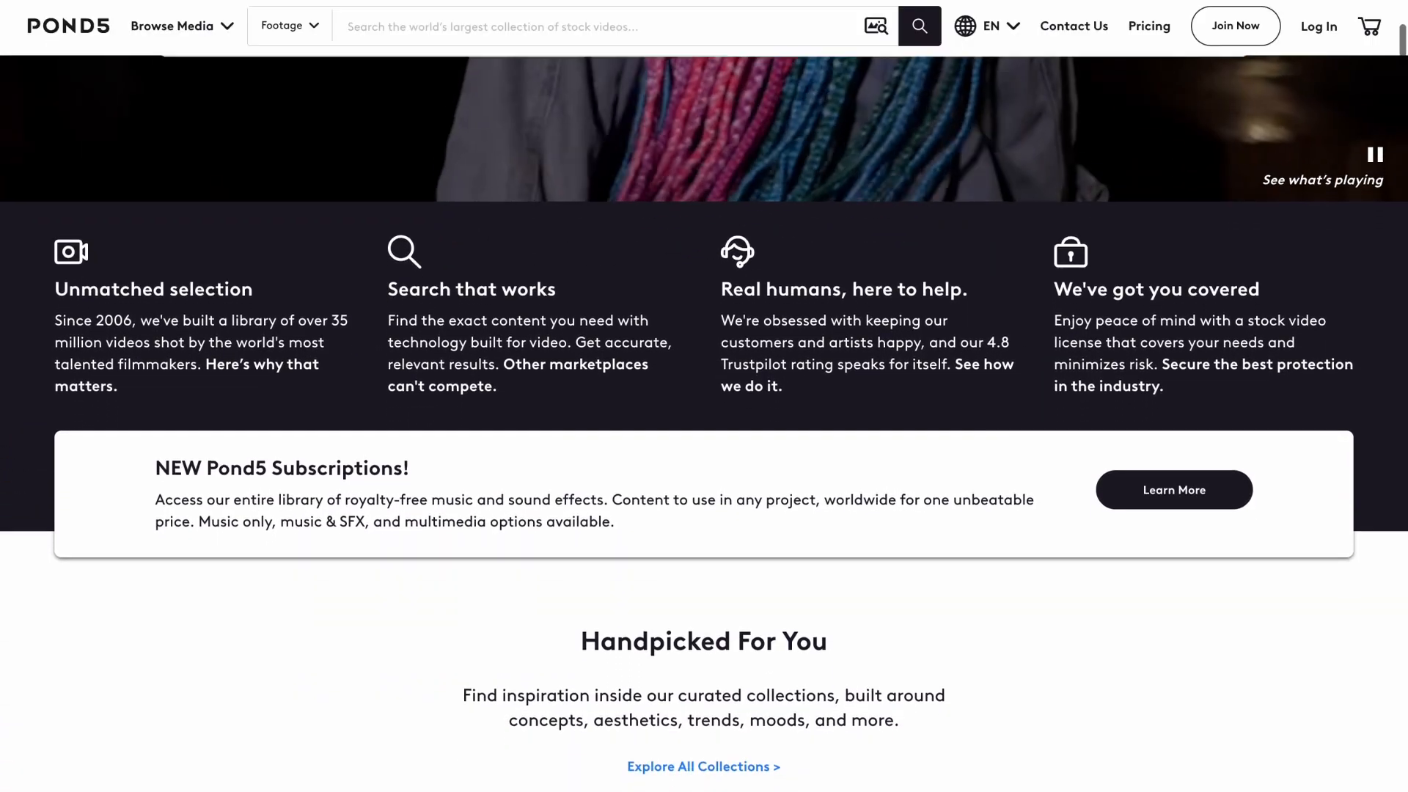
pyautogui.click(918, 25)
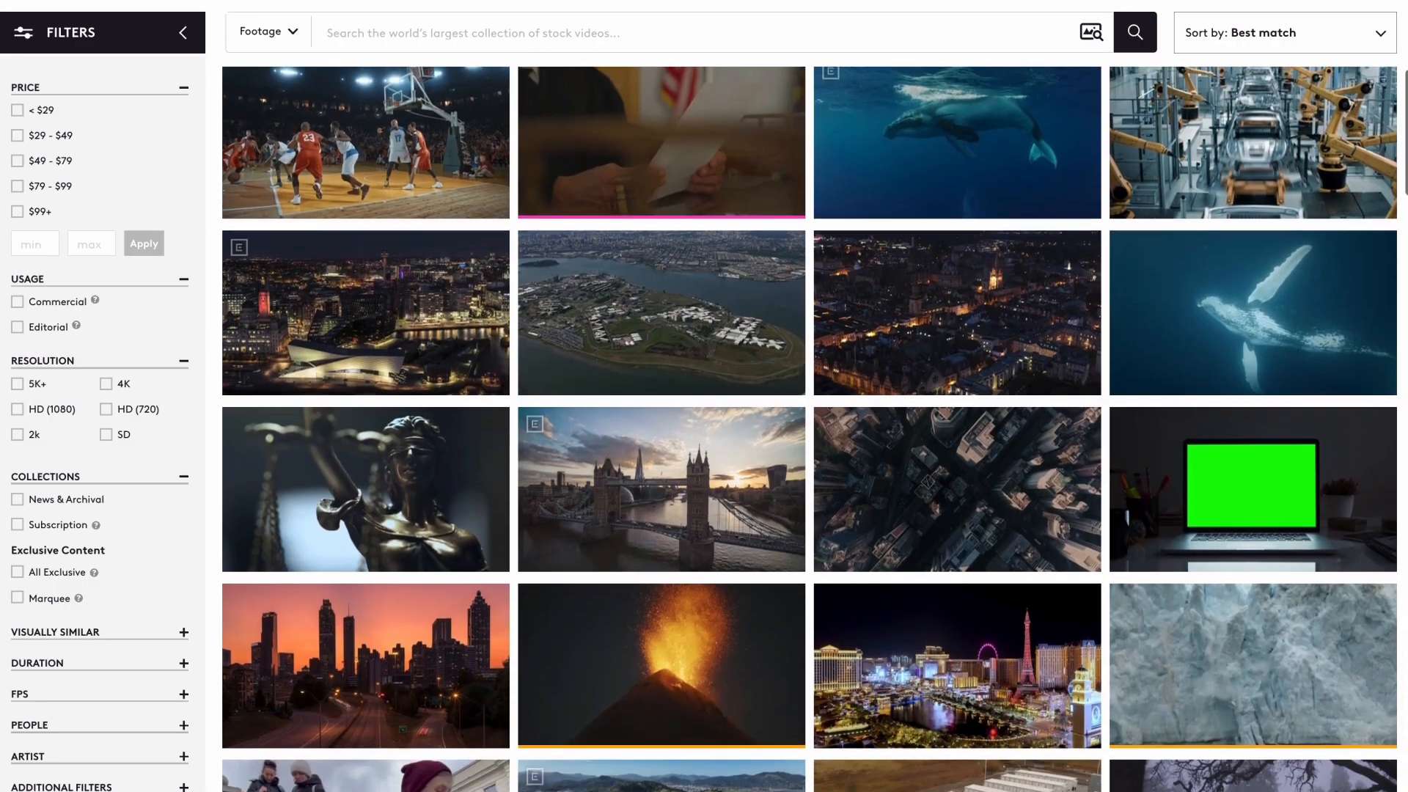
pyautogui.scroll(-3)
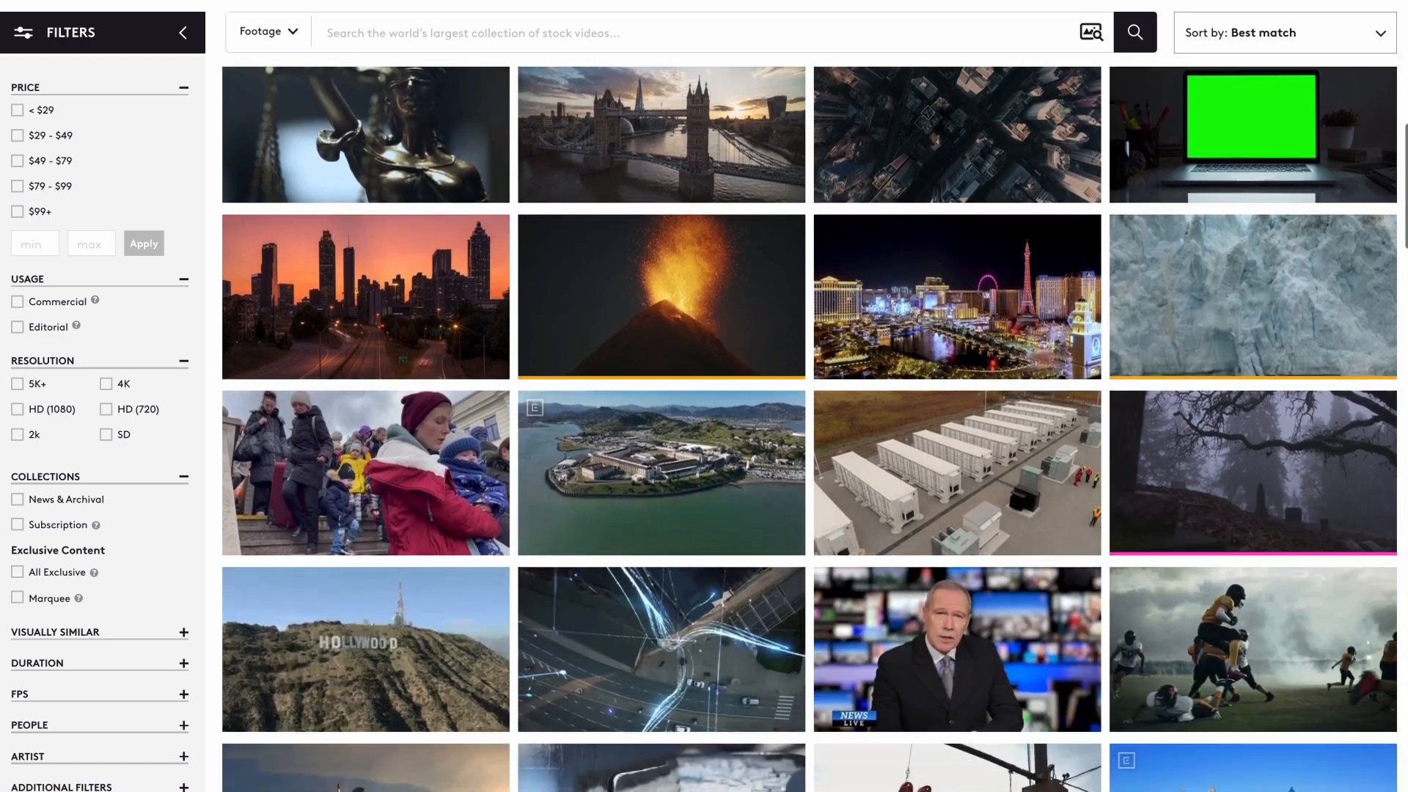